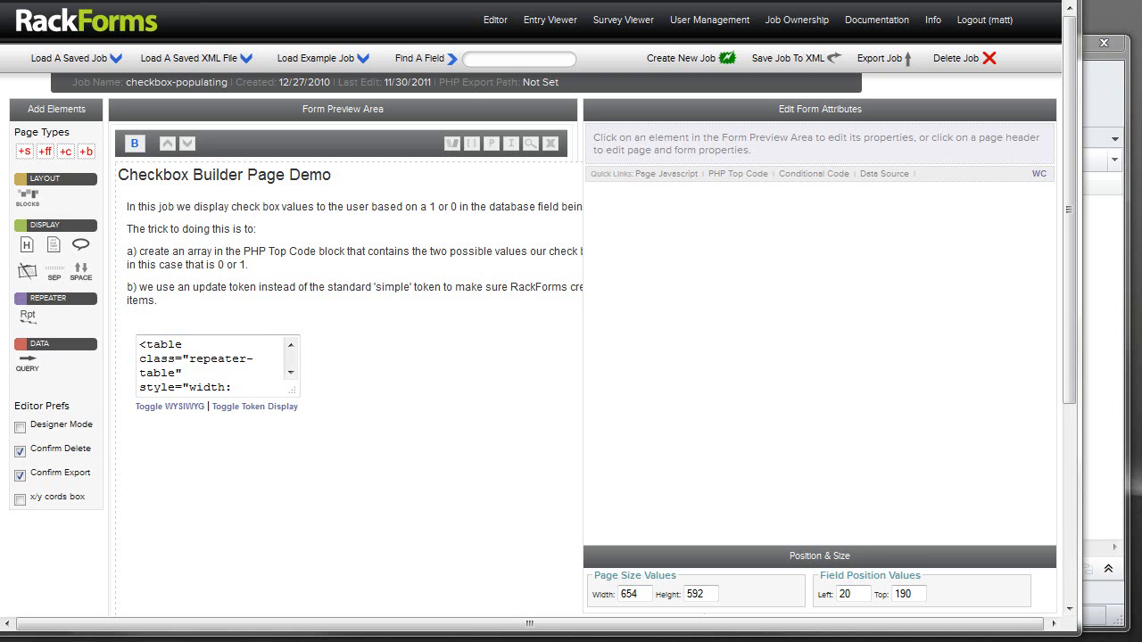
pyautogui.moveTo(139, 68)
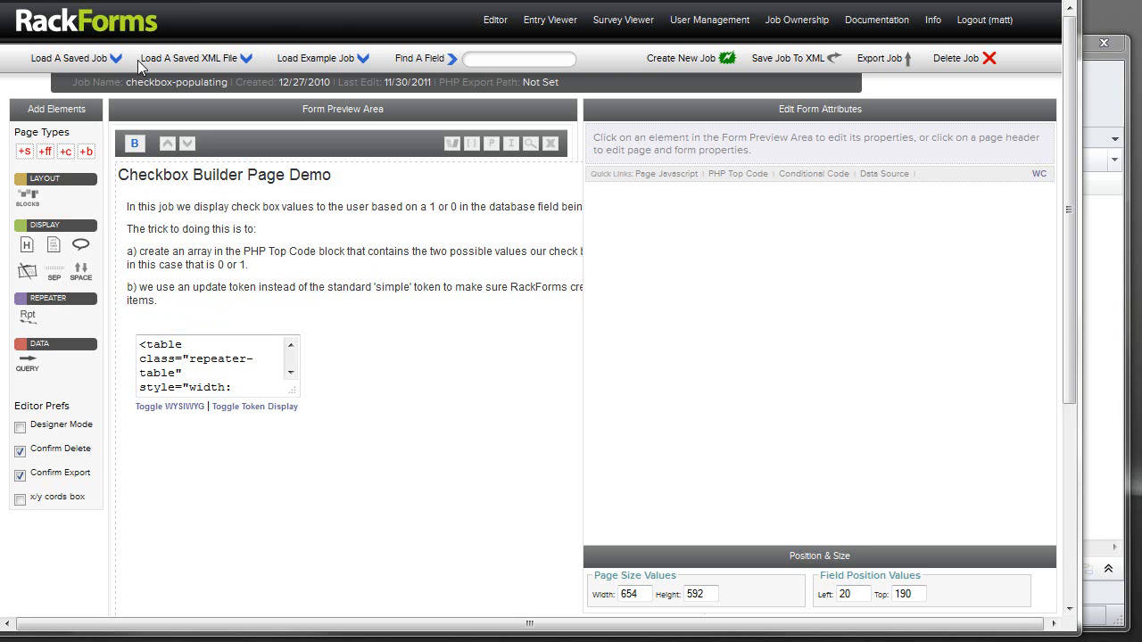
# Show the Load A Saved Job list of saved RackForms jobs.
pyautogui.click(71, 57)
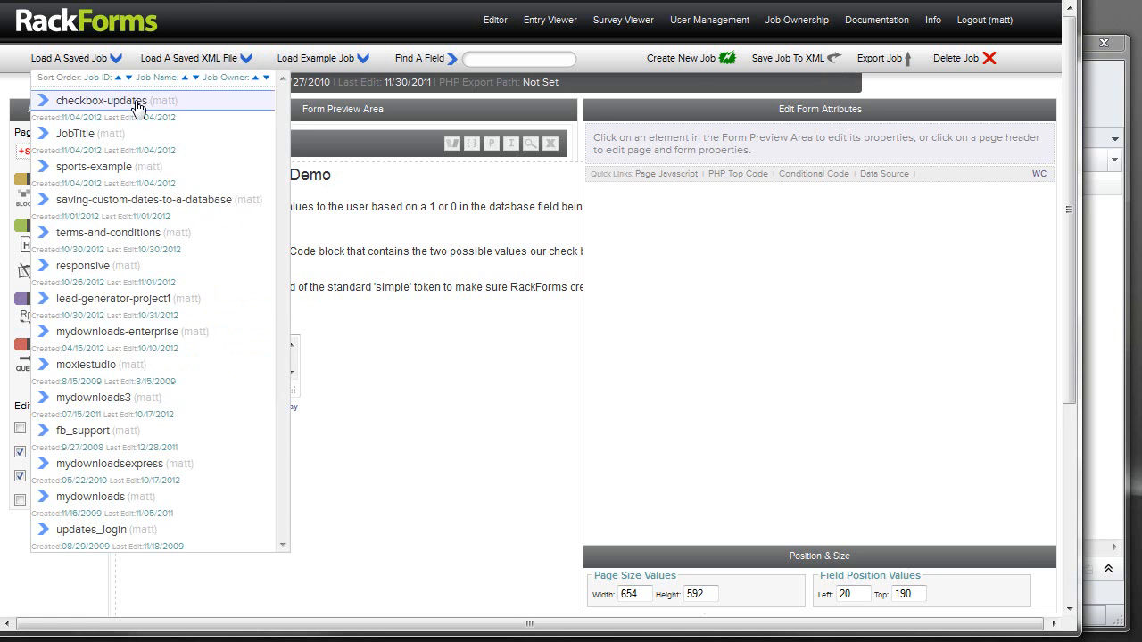
# Load the checkbox-updates job and bring its Sports checkbox field into view.
pyautogui.click(100, 100)
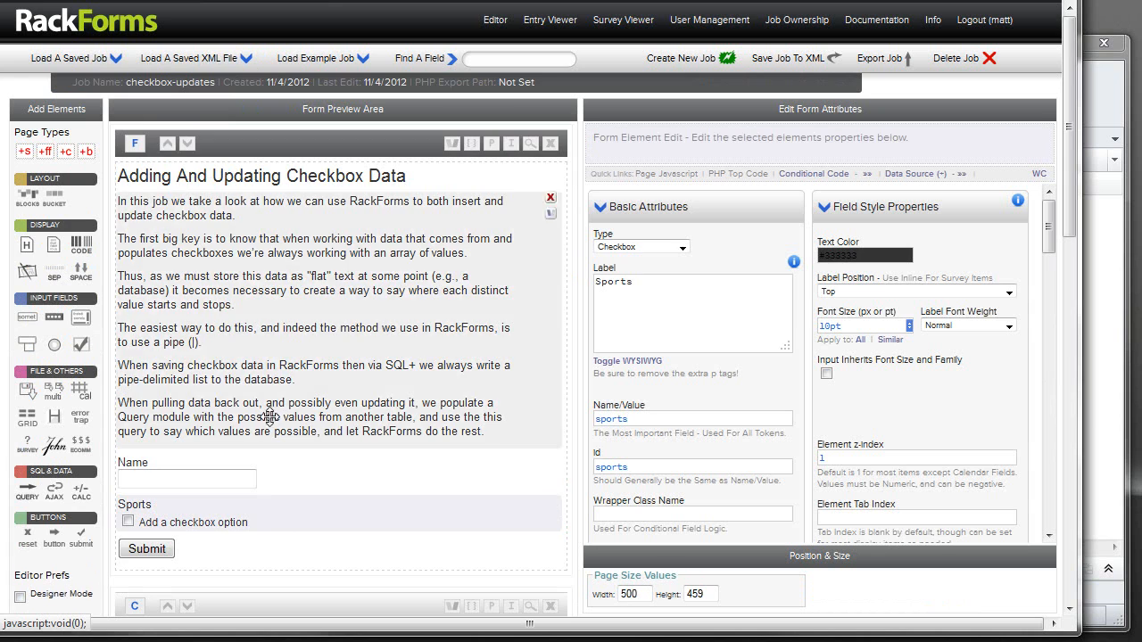
pyautogui.scroll(-3)
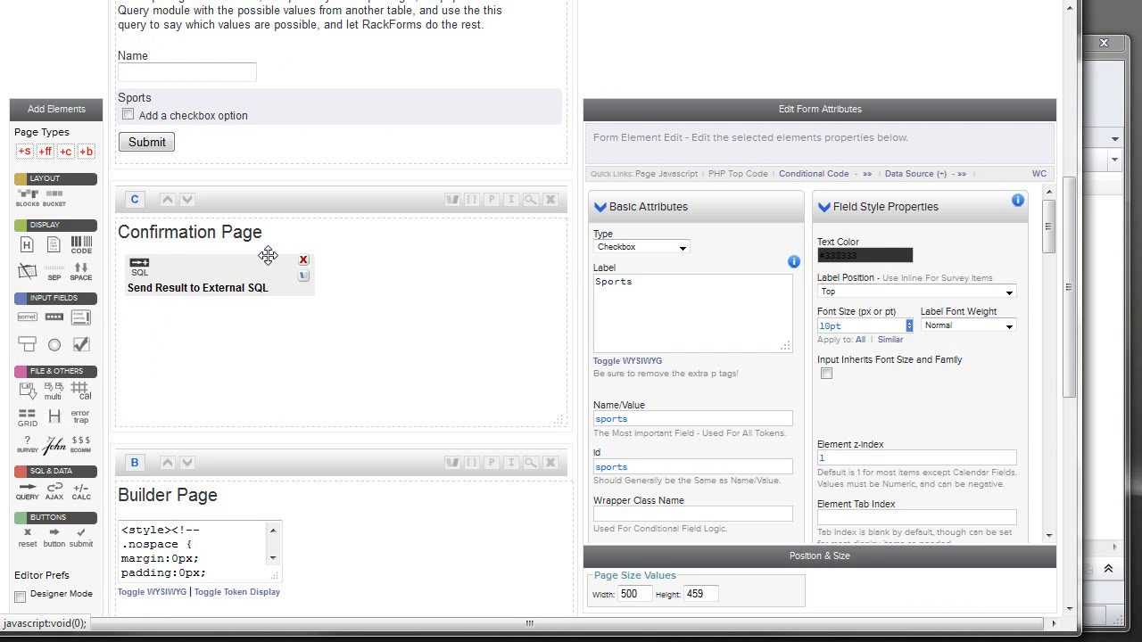
pyautogui.moveTo(978, 296)
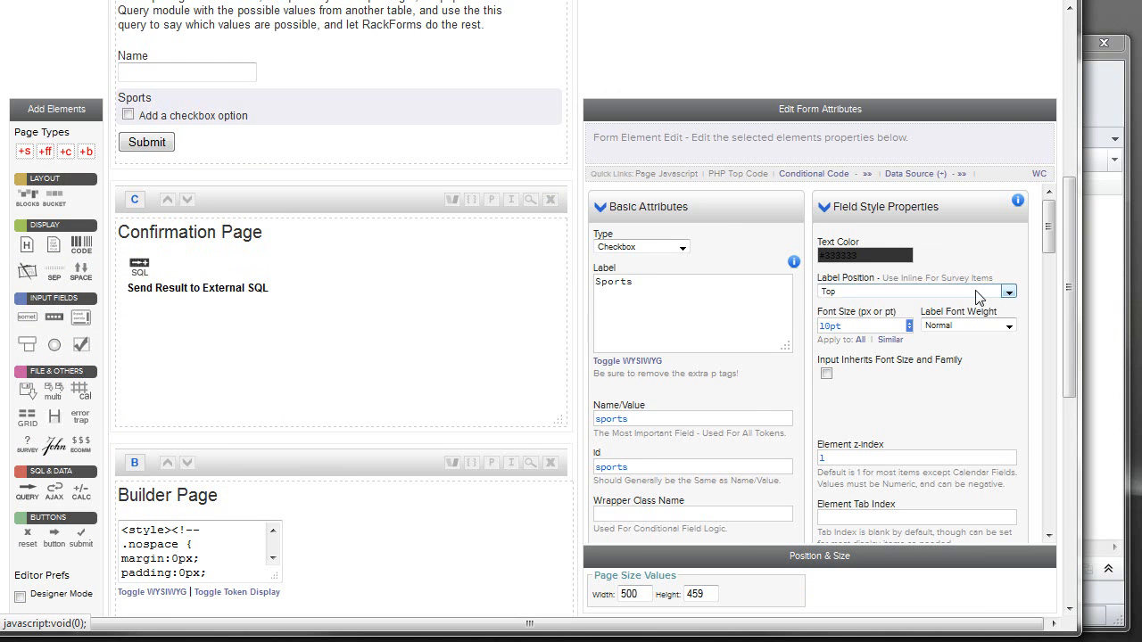
pyautogui.scroll(-3)
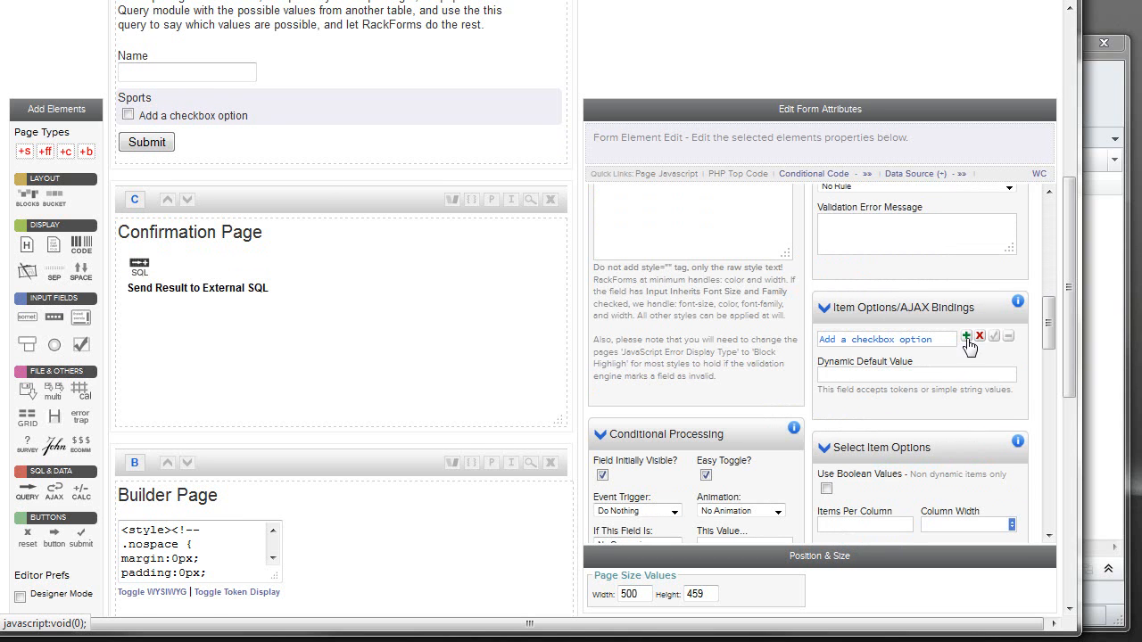
# Add a test item option to the Sports checkbox, then delete it again.
pyautogui.click(967, 336)
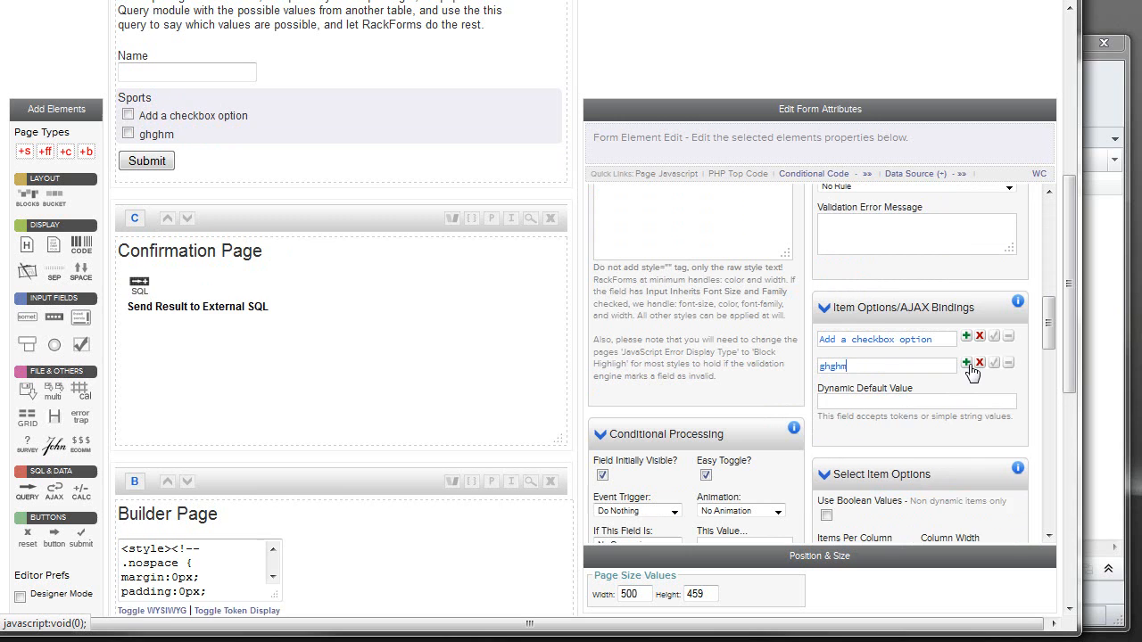
pyautogui.click(965, 364)
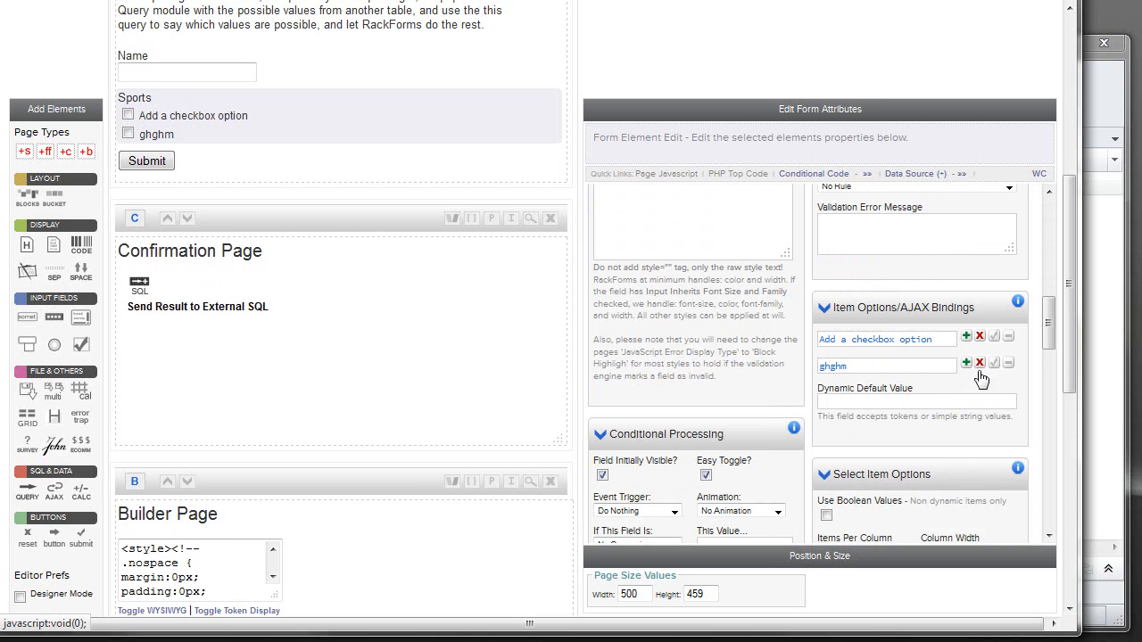
pyautogui.click(979, 363)
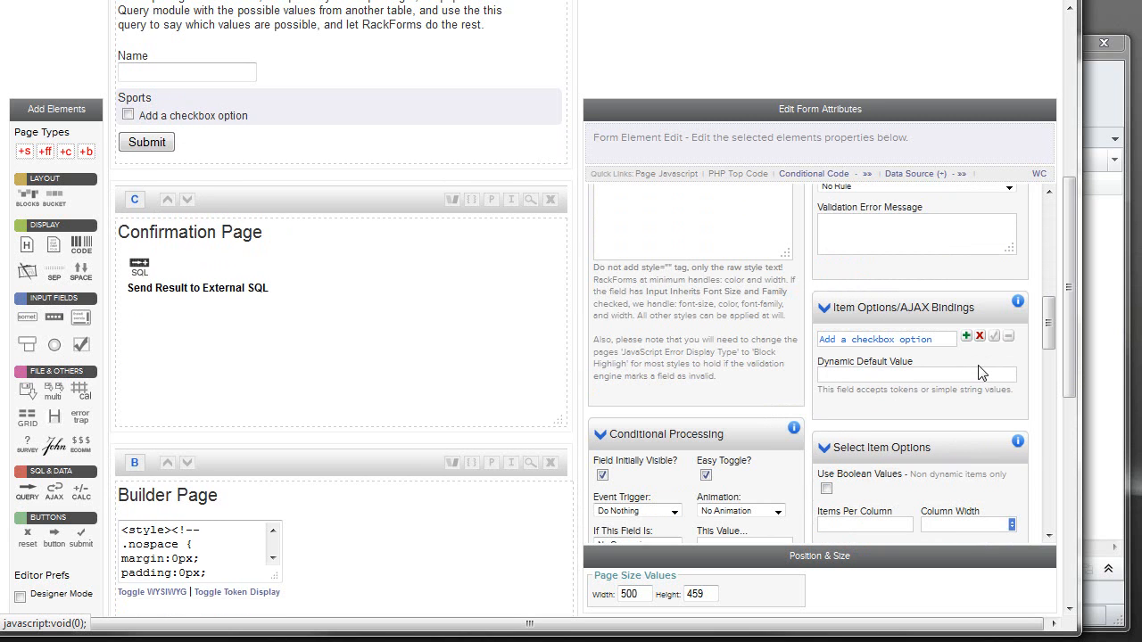
pyautogui.moveTo(806, 139)
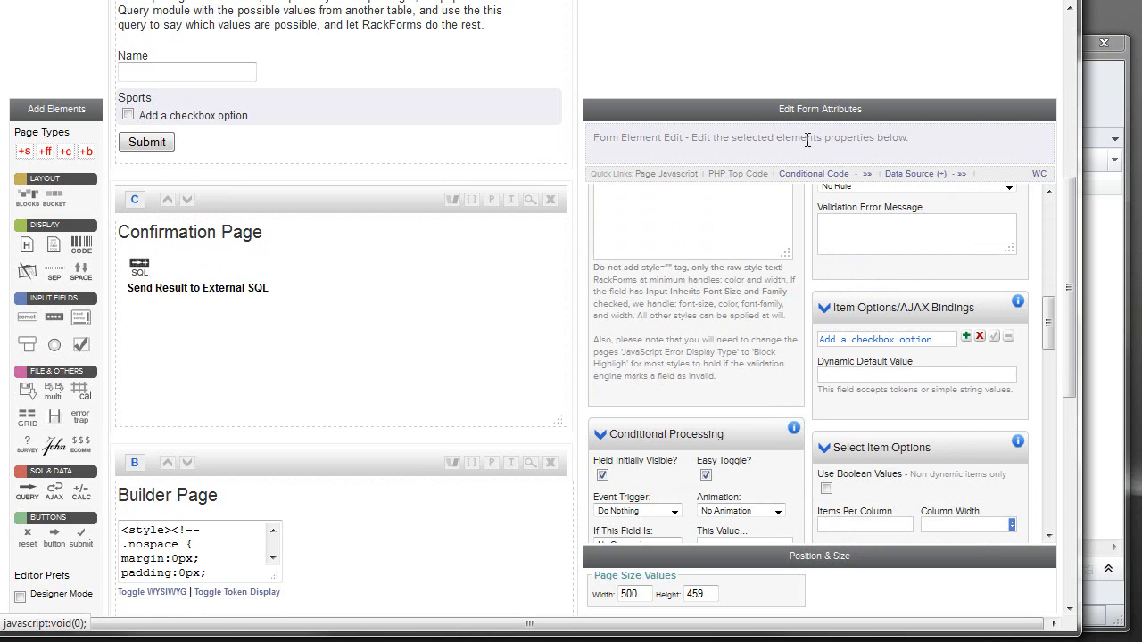
pyautogui.scroll(3)
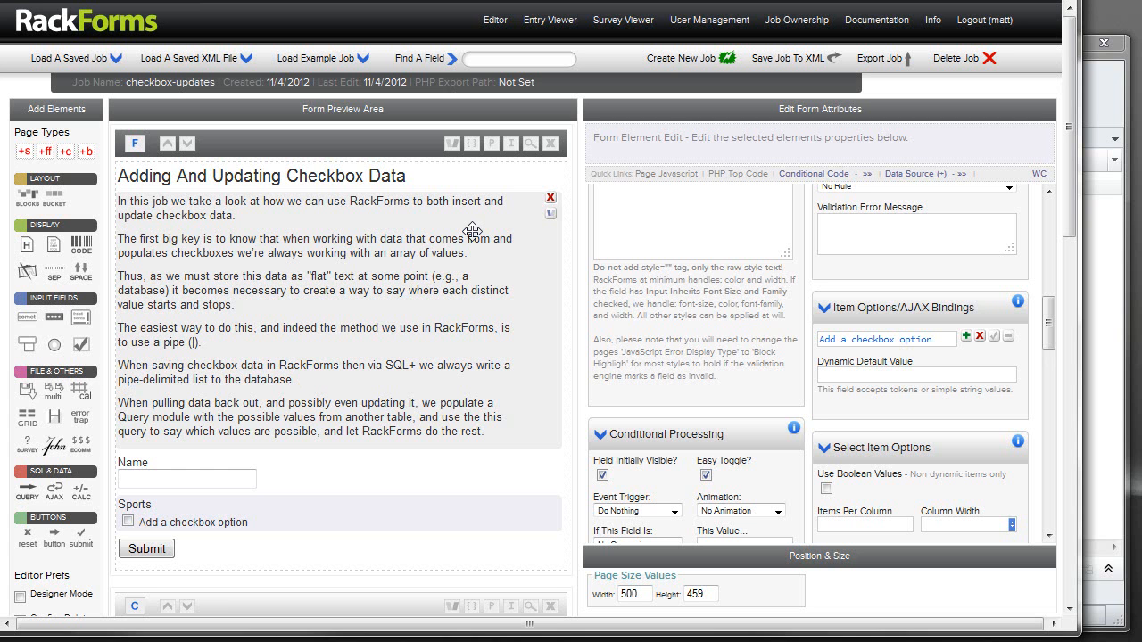
pyautogui.moveTo(501, 239)
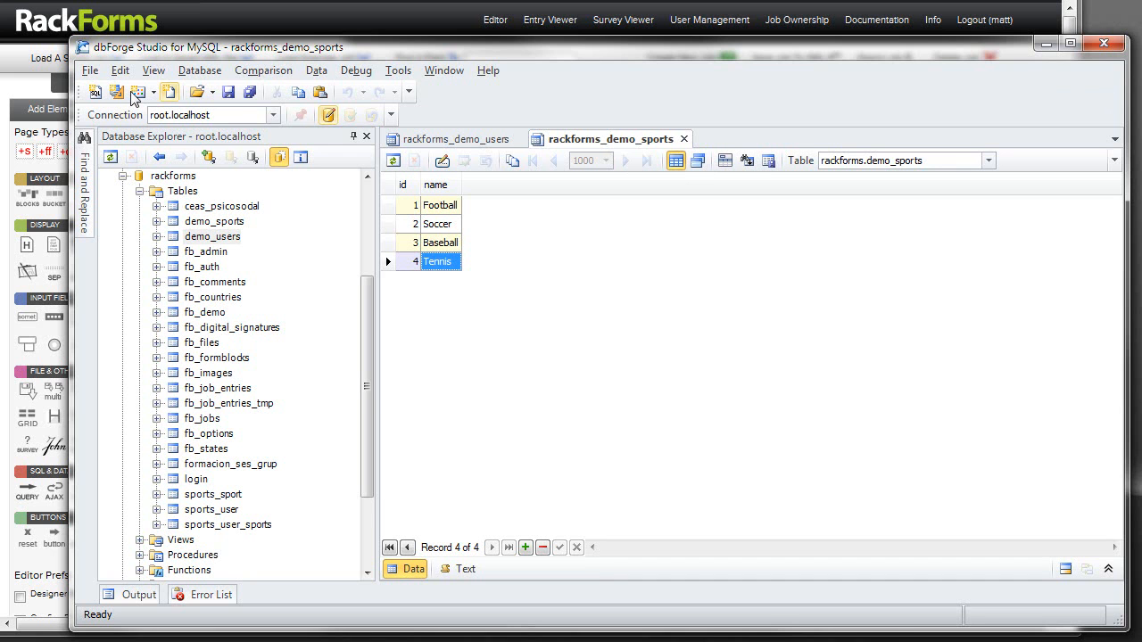
pyautogui.moveTo(544, 142)
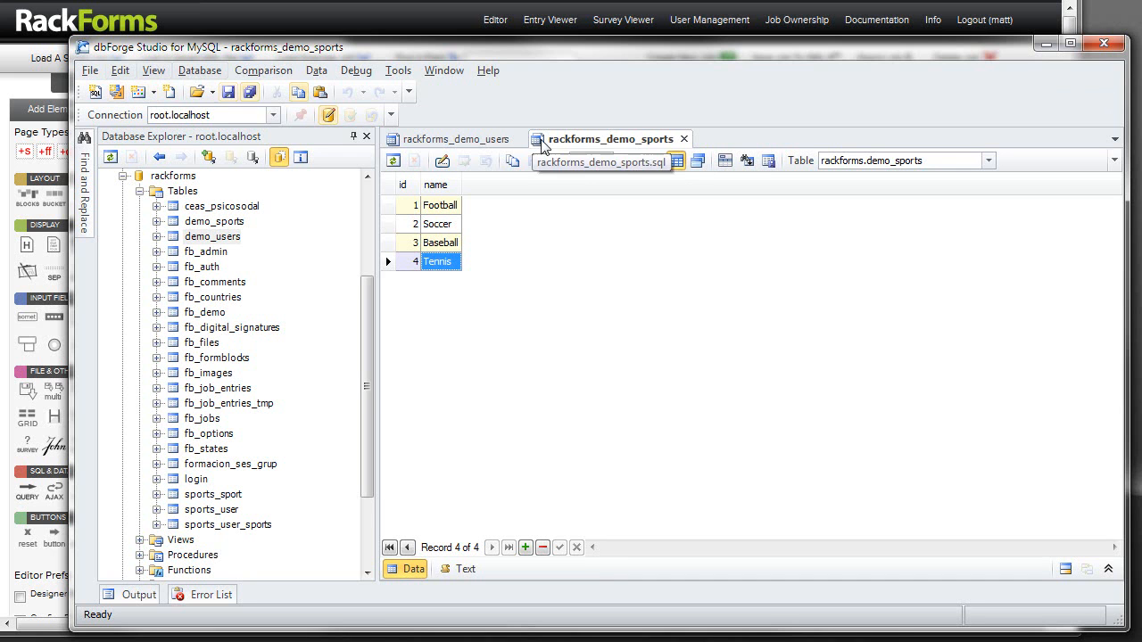
pyautogui.moveTo(610, 143)
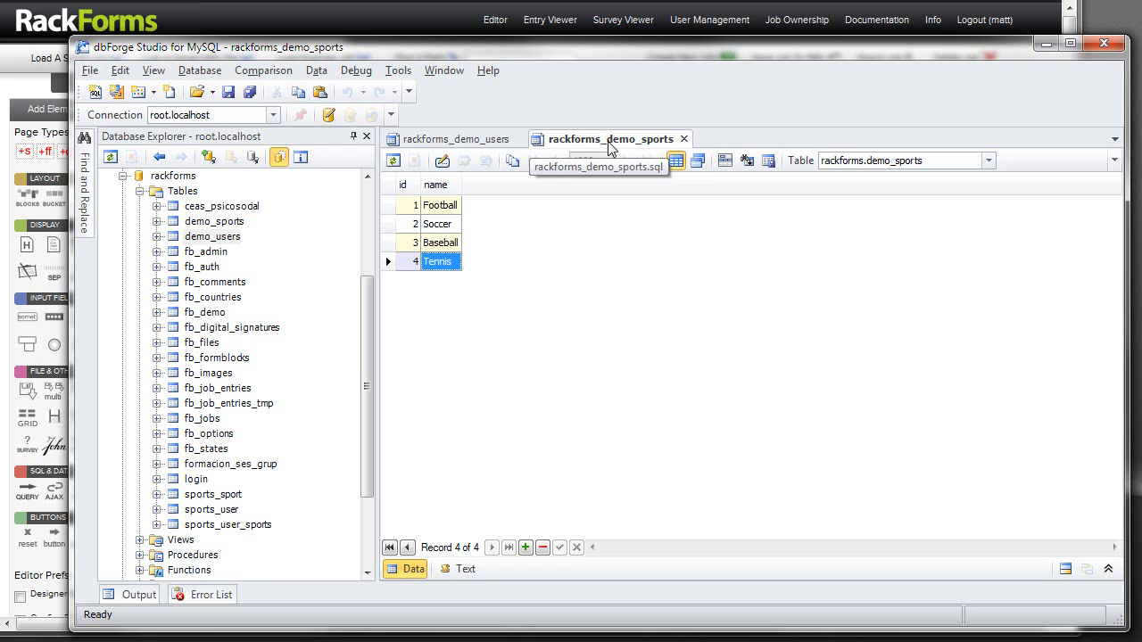
# Compare the demo_users sports values (1|2, 1|3, 3|4) with demo_sports, finishing on demo_users.
pyautogui.click(455, 139)
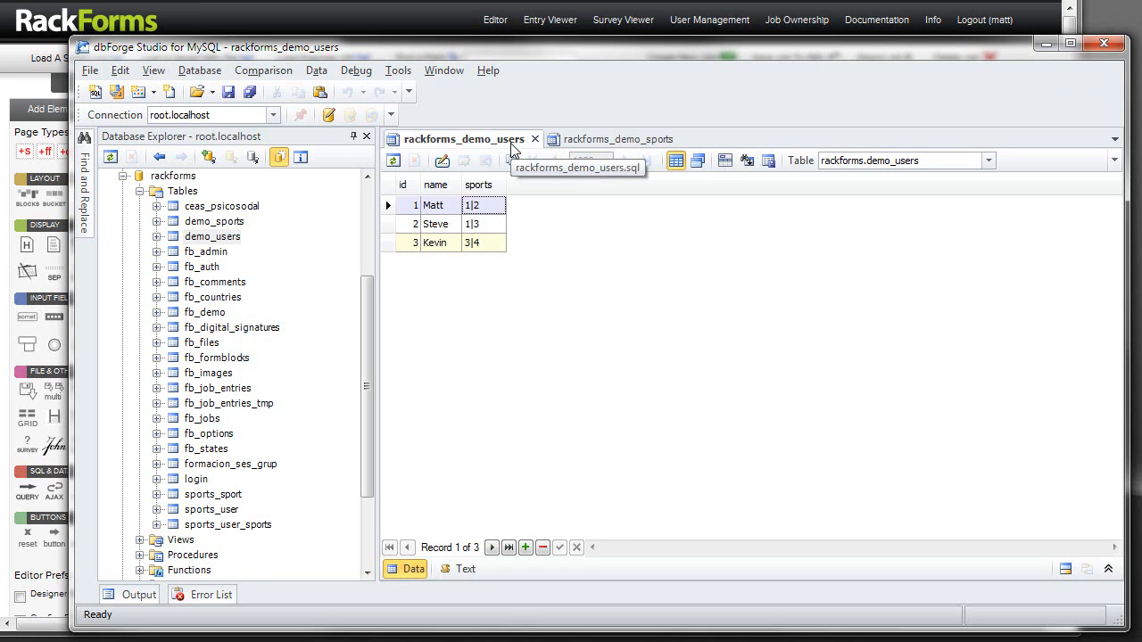
pyautogui.click(611, 140)
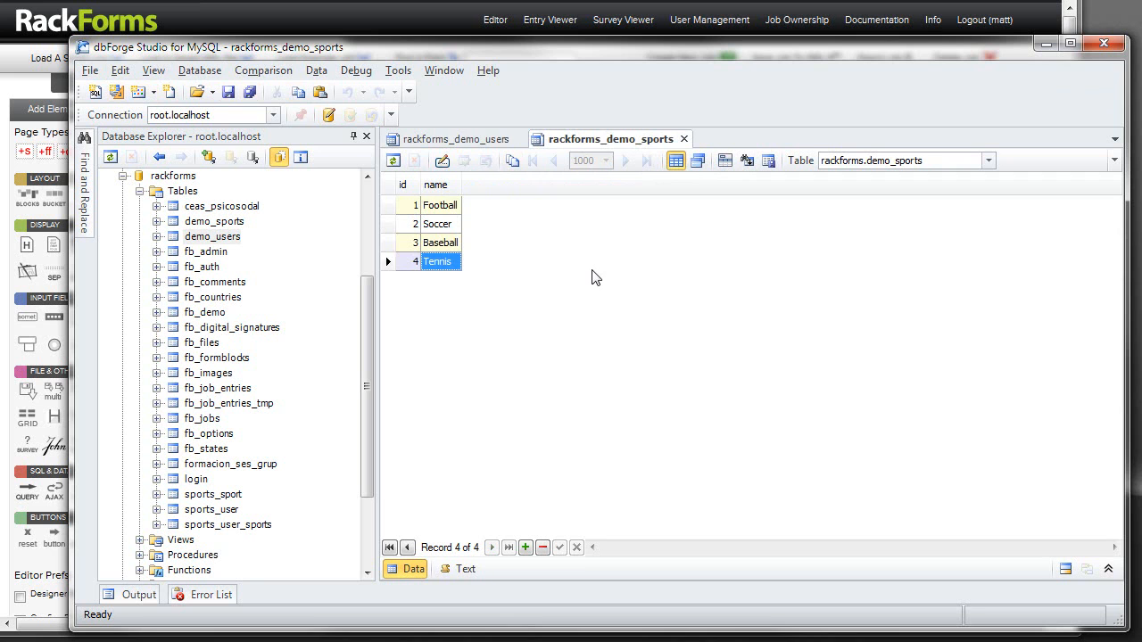
pyautogui.click(454, 139)
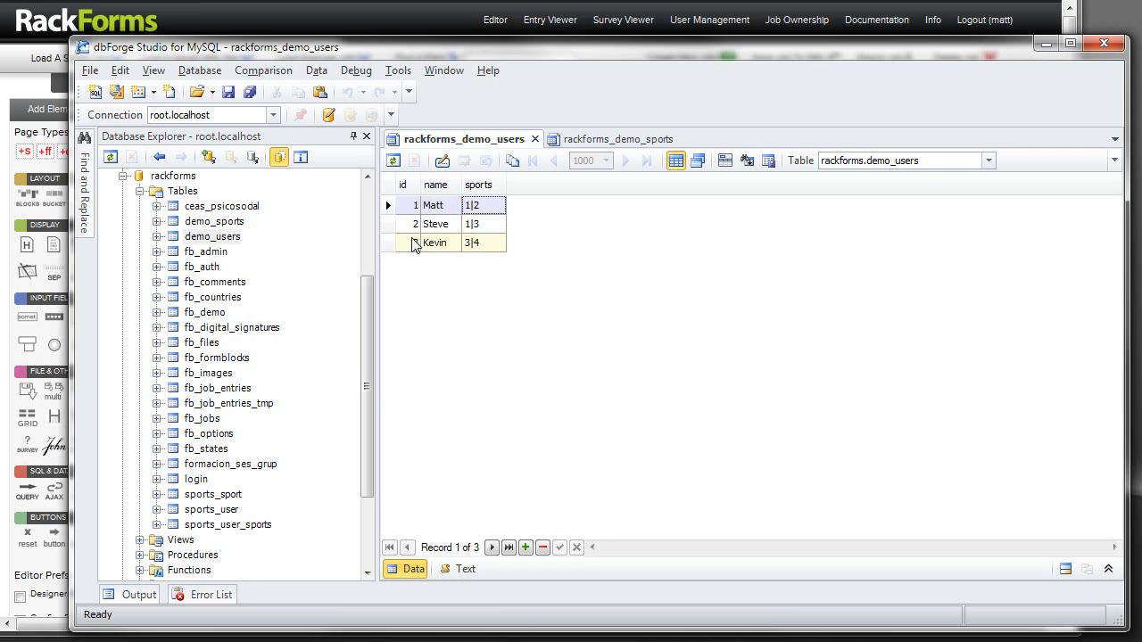
pyautogui.moveTo(414, 217)
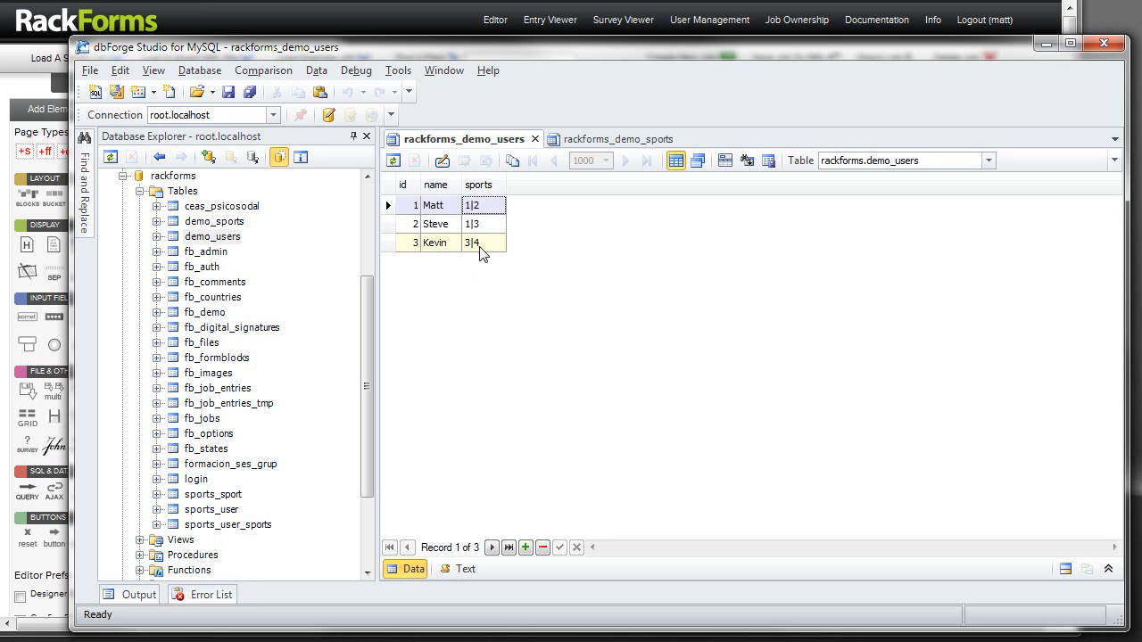
pyautogui.moveTo(492, 238)
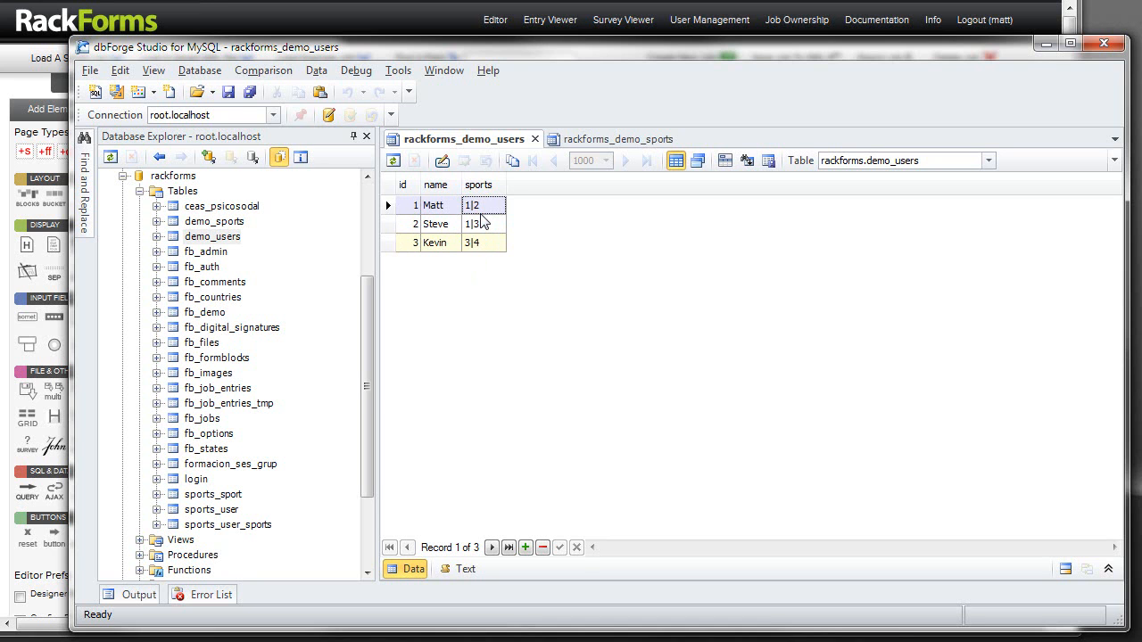
pyautogui.doubleClick(478, 205)
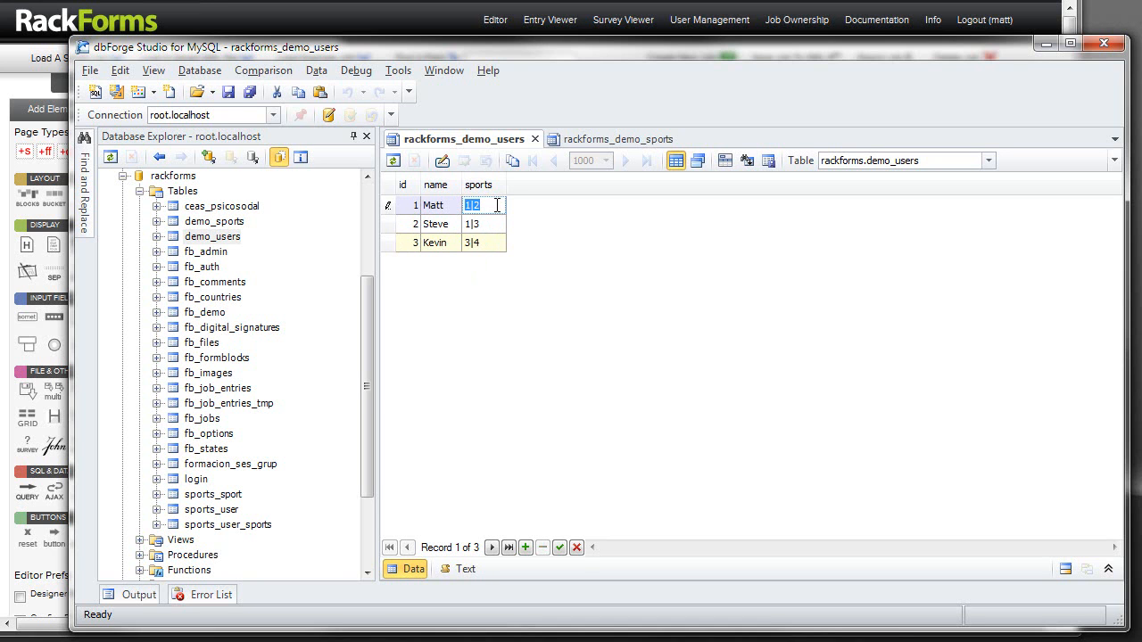
pyautogui.click(478, 224)
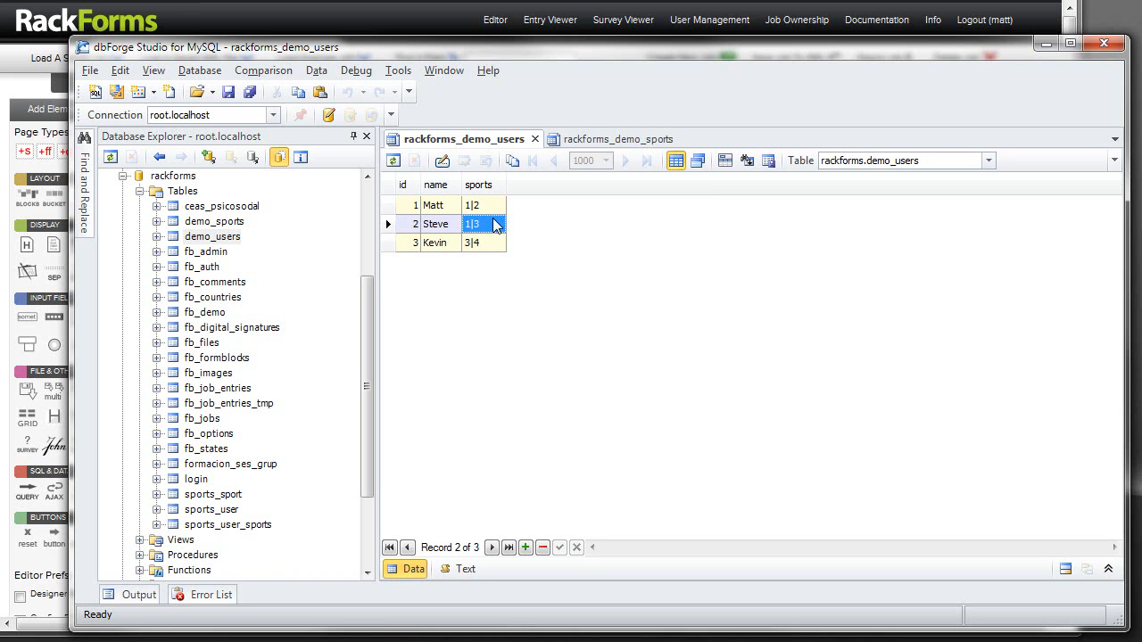
pyautogui.click(482, 205)
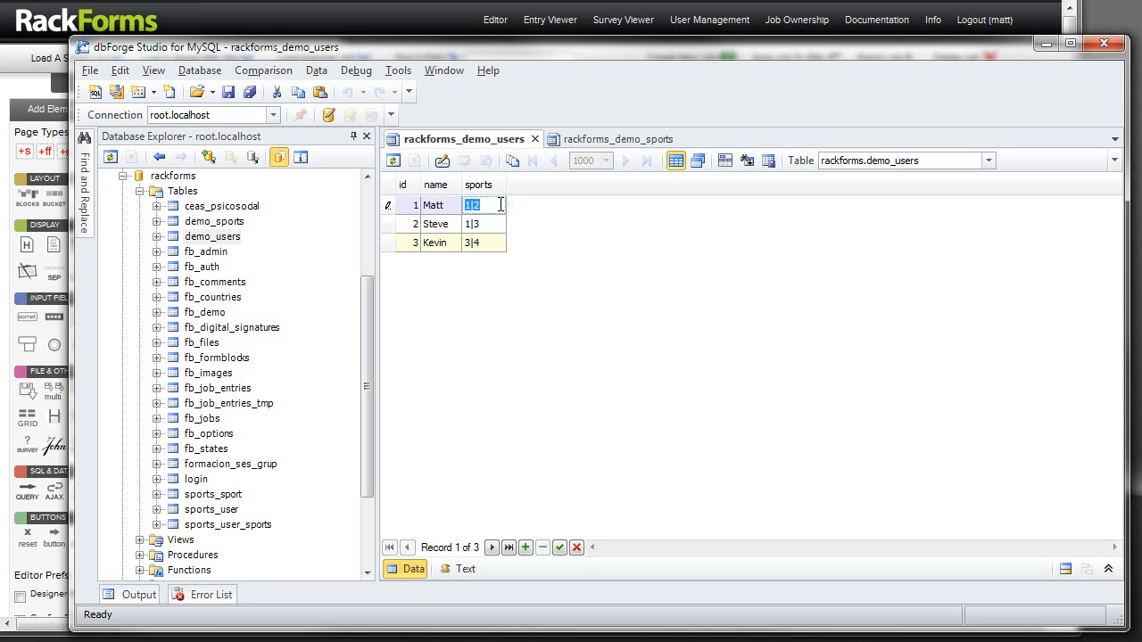
pyautogui.click(482, 225)
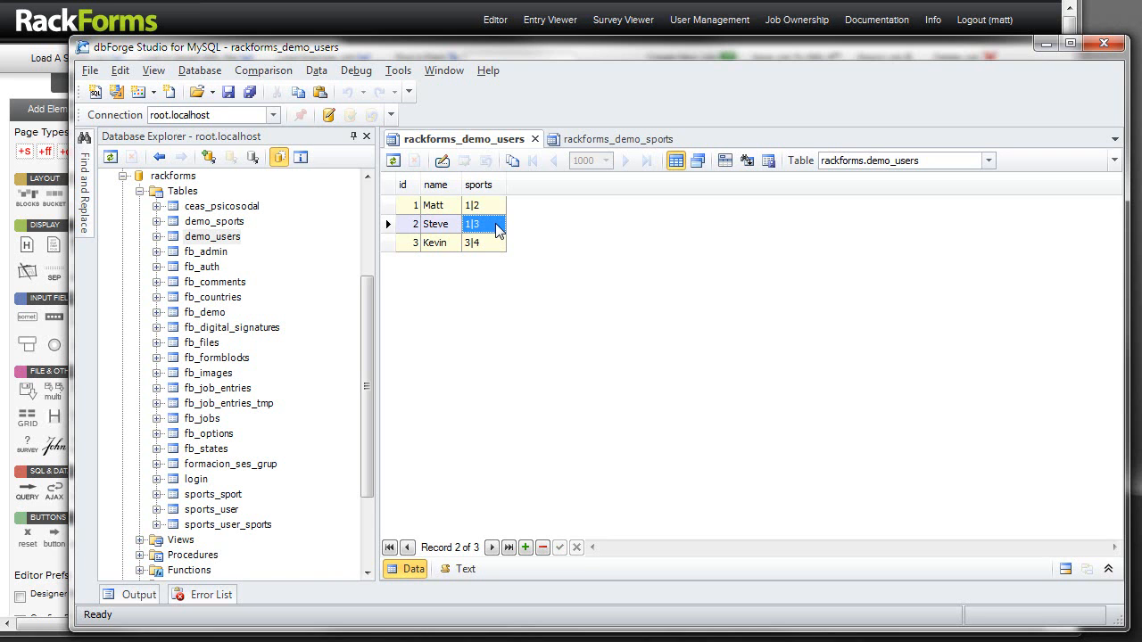
pyautogui.click(486, 205)
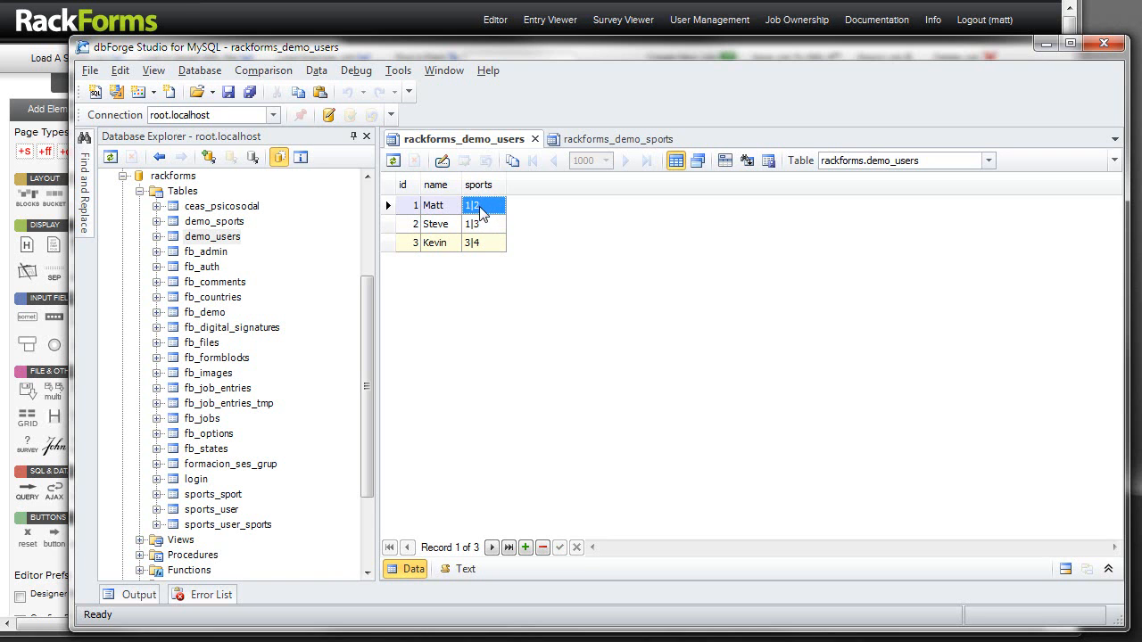
pyautogui.click(610, 139)
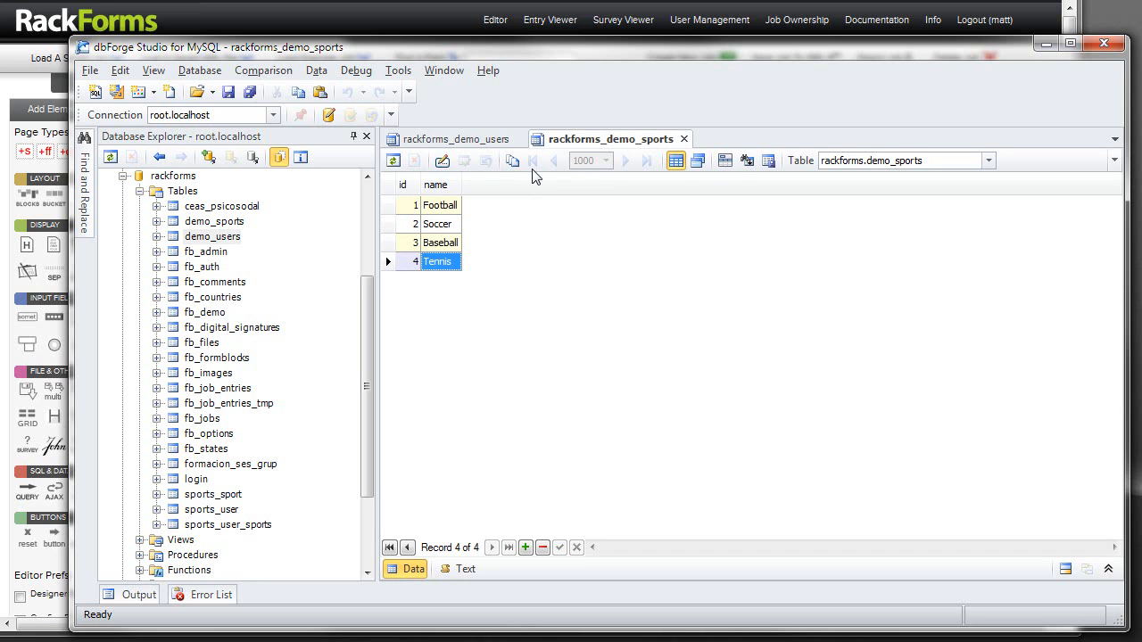
pyautogui.moveTo(444, 217)
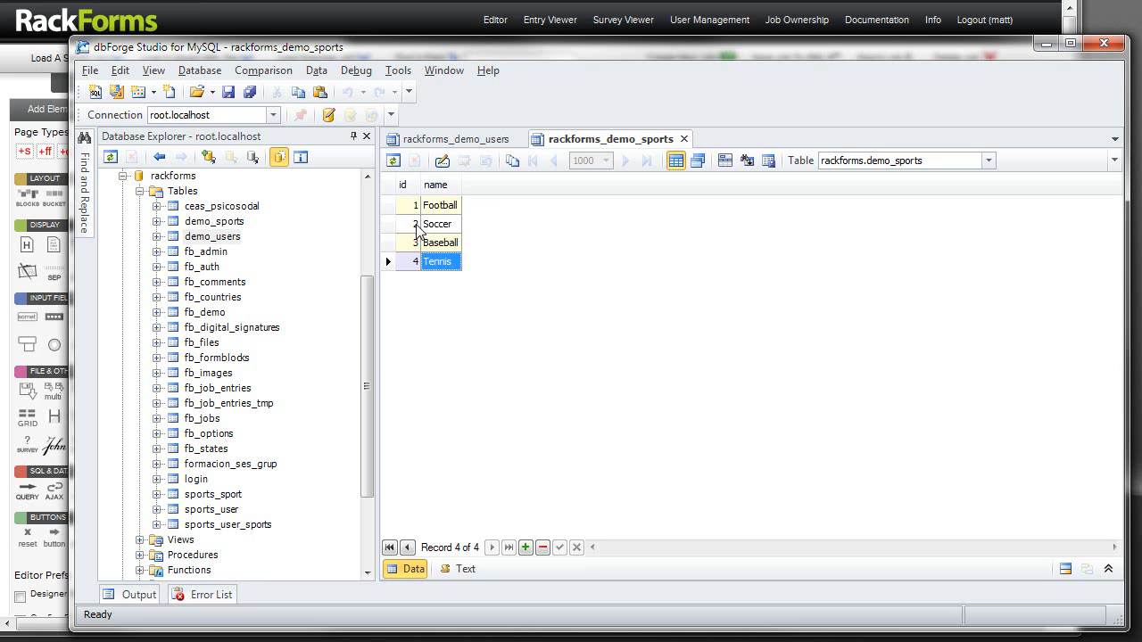
pyautogui.moveTo(417, 221)
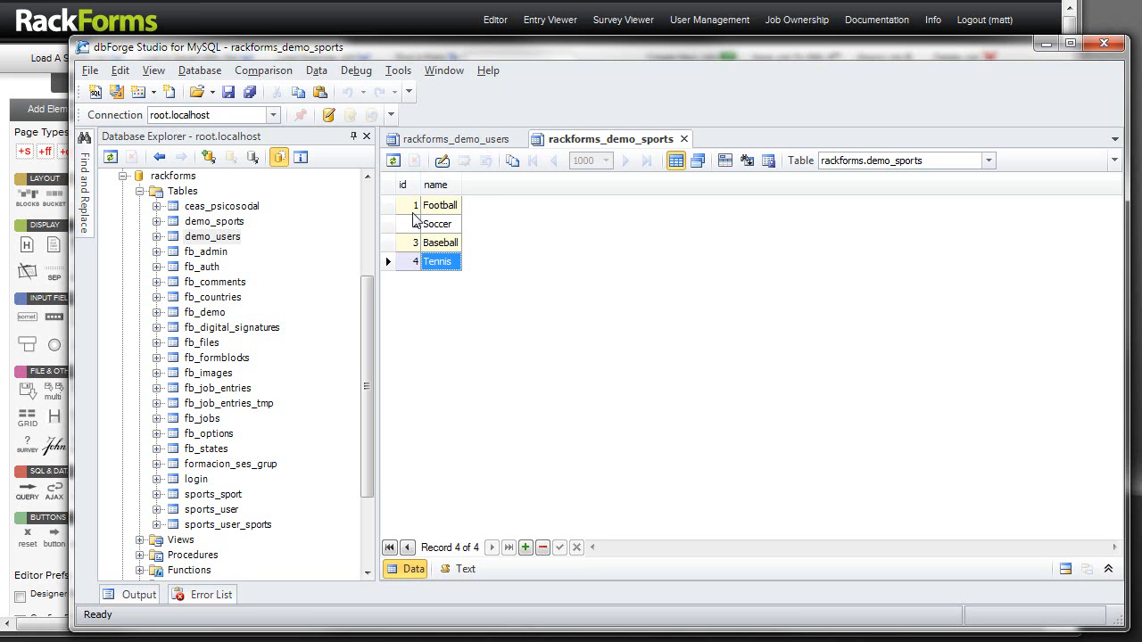
pyautogui.moveTo(432, 232)
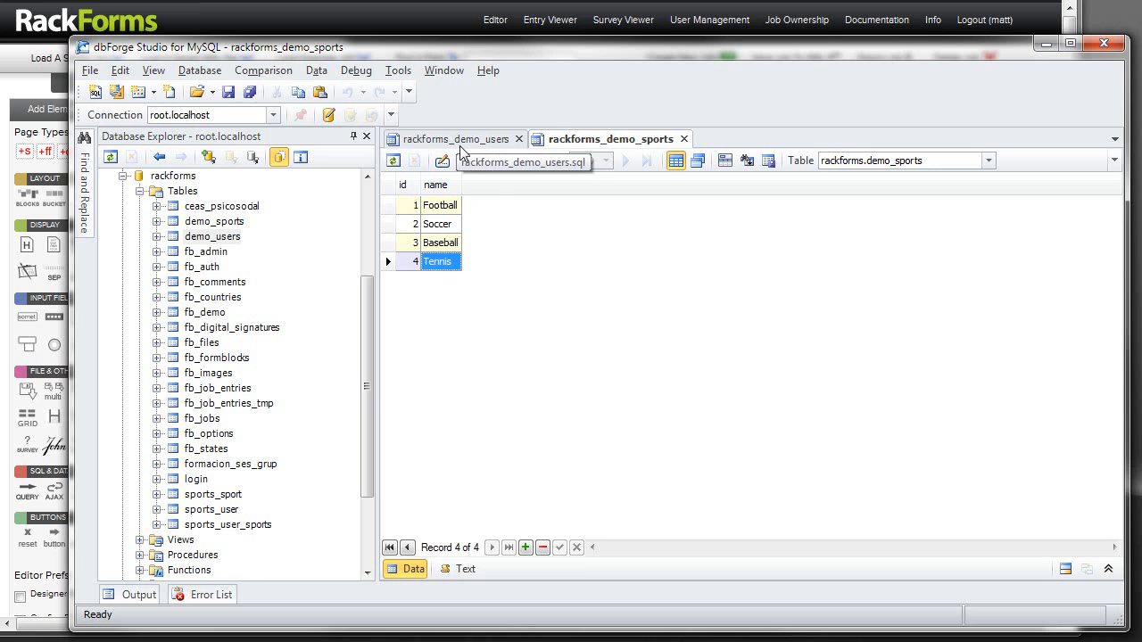
pyautogui.click(455, 139)
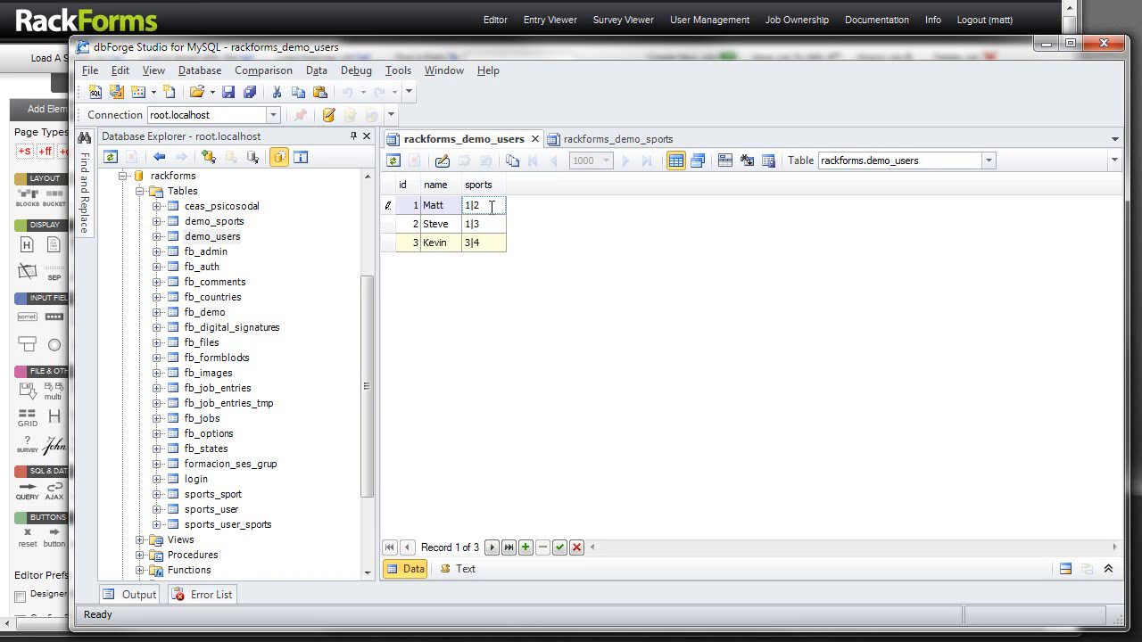
pyautogui.doubleClick(472, 205)
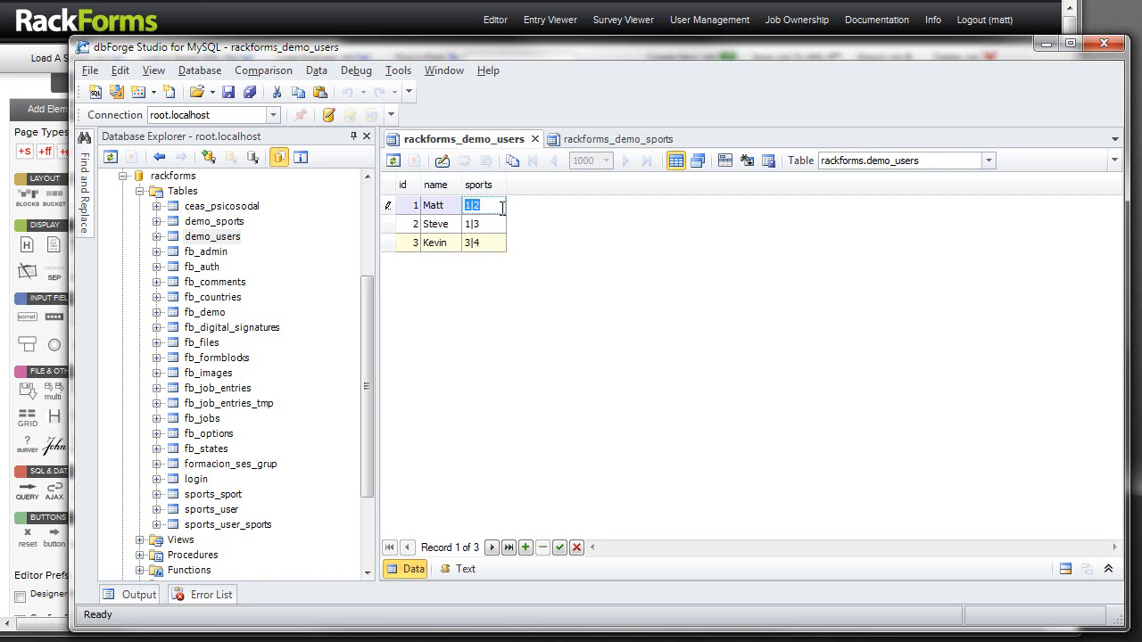
pyautogui.click(482, 225)
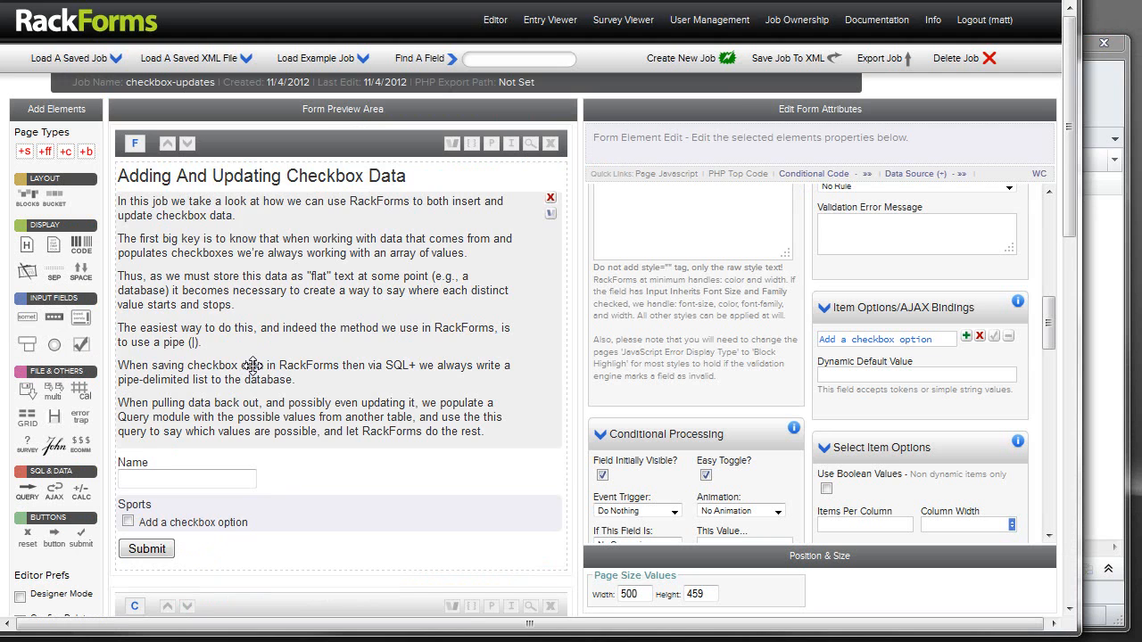
pyautogui.scroll(-3)
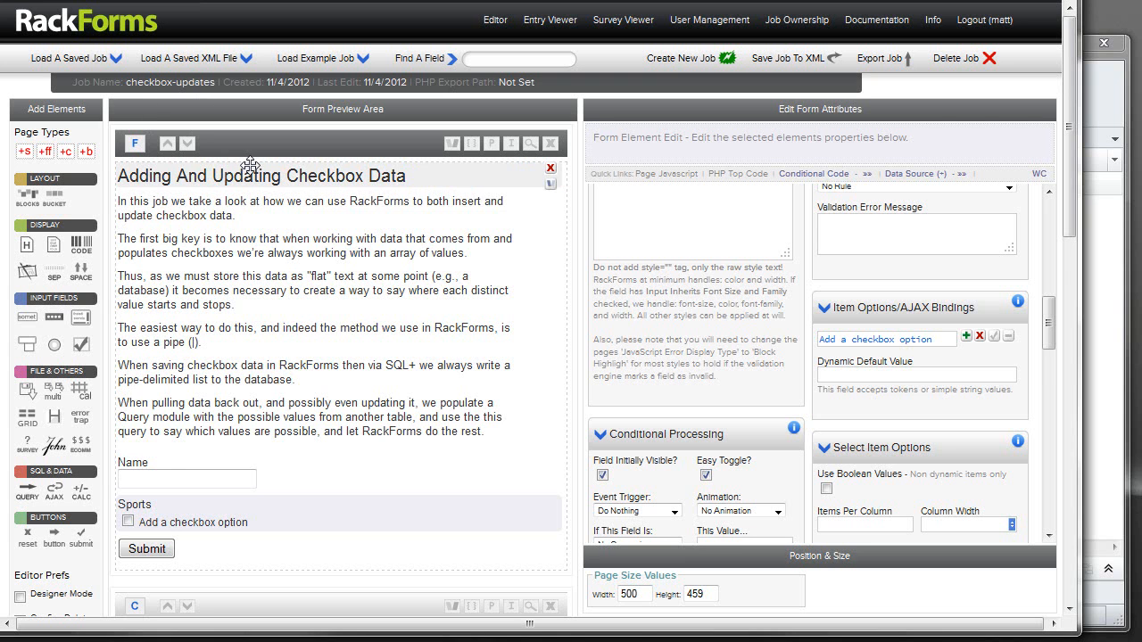
pyautogui.scroll(-3)
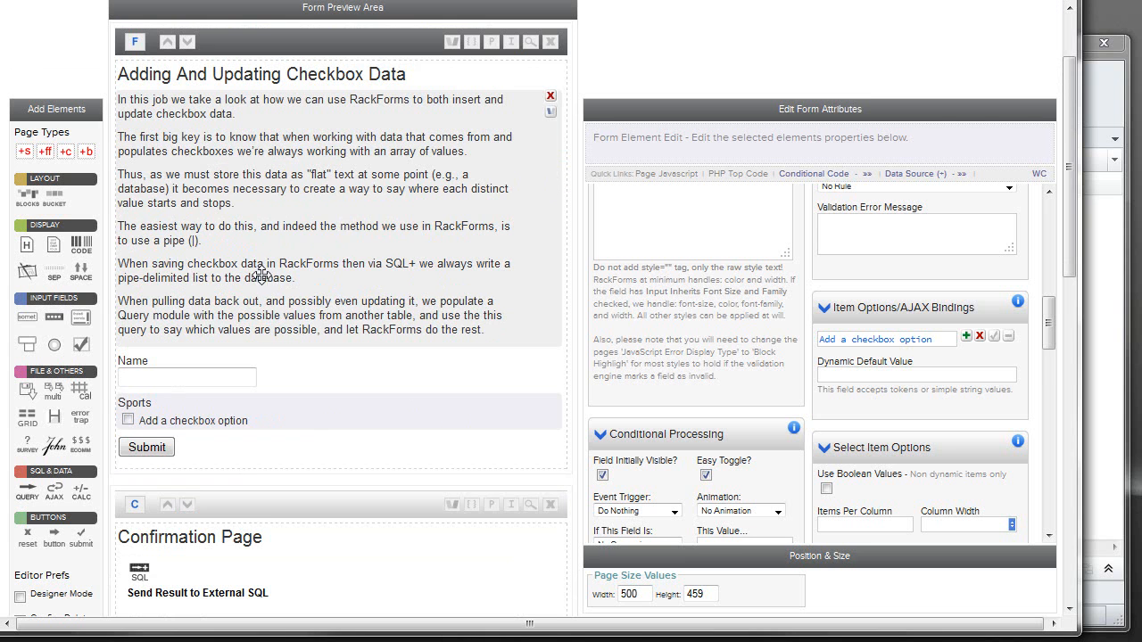
pyautogui.click(185, 376)
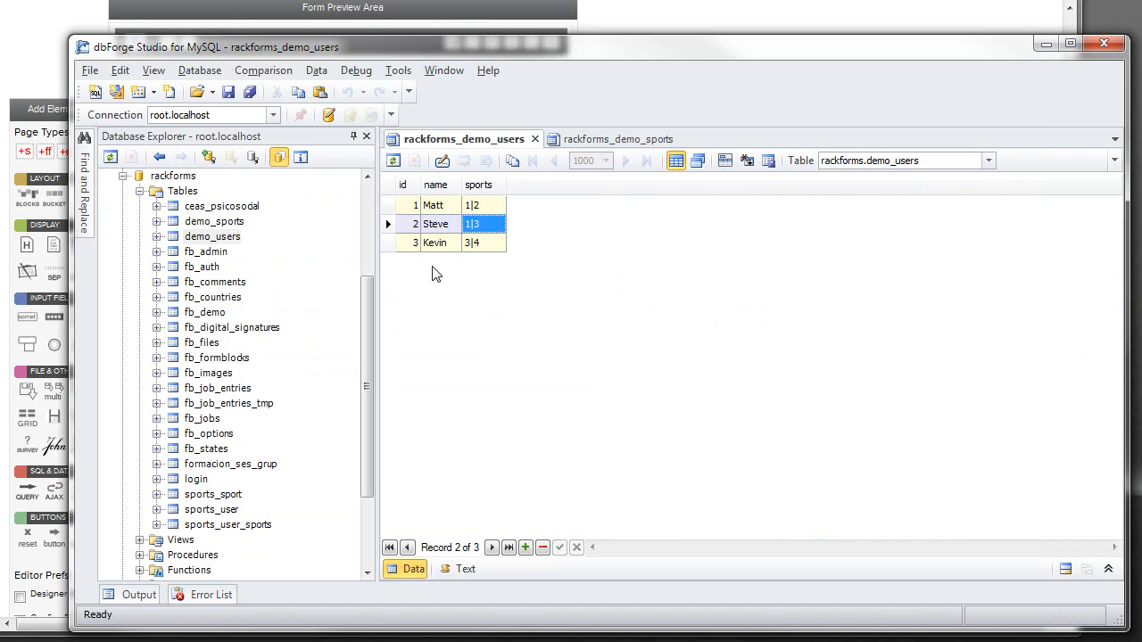
pyautogui.moveTo(21, 84)
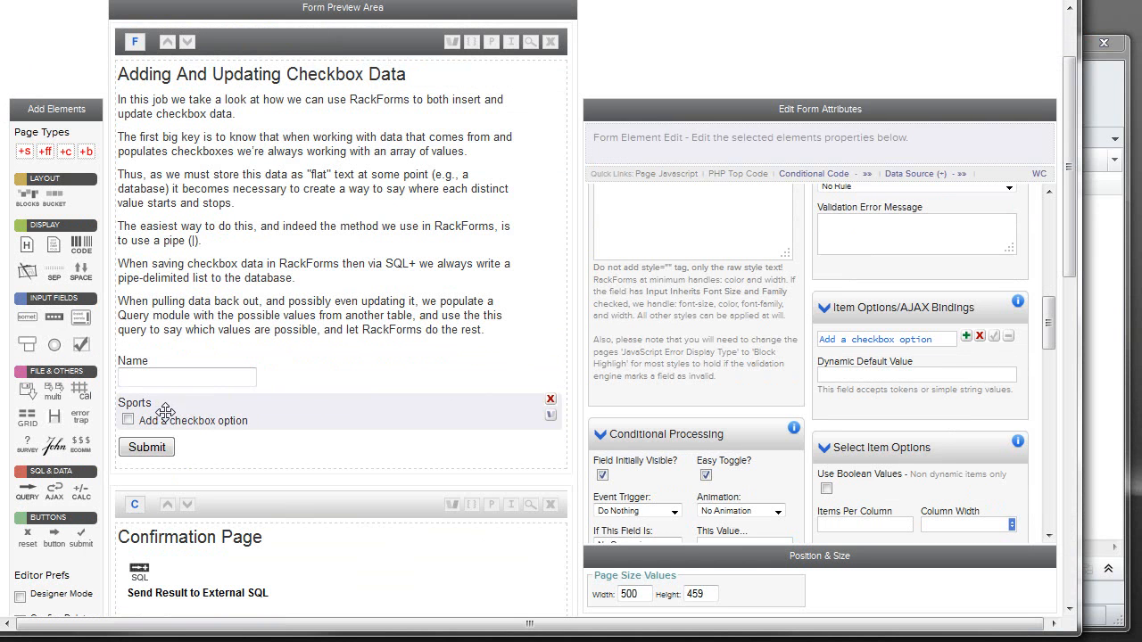
pyautogui.moveTo(309, 401)
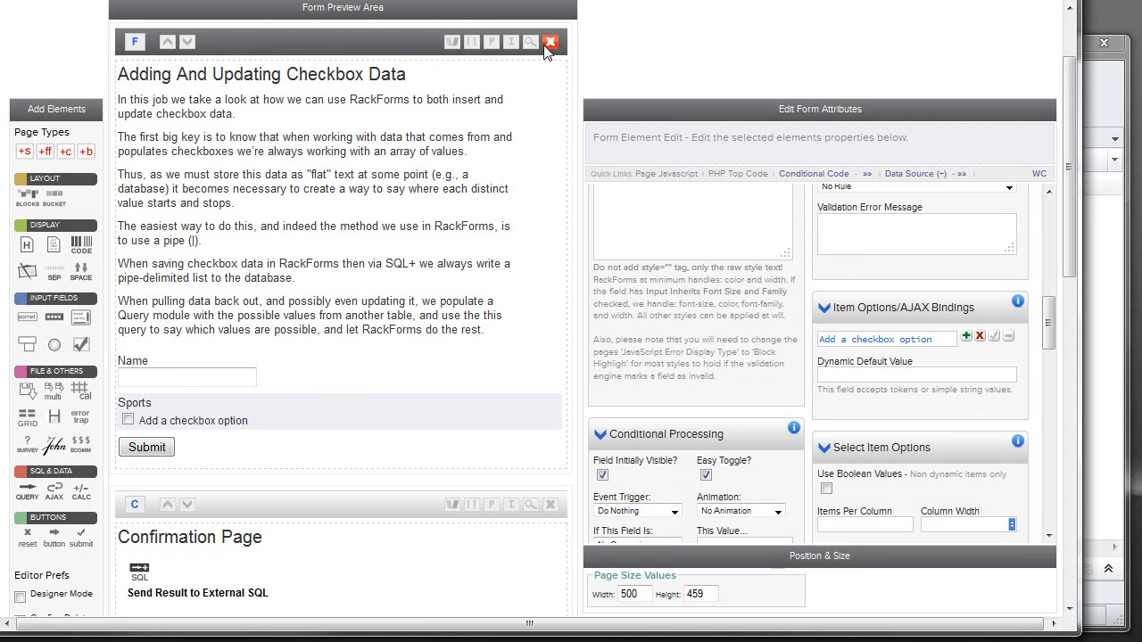
pyautogui.click(532, 43)
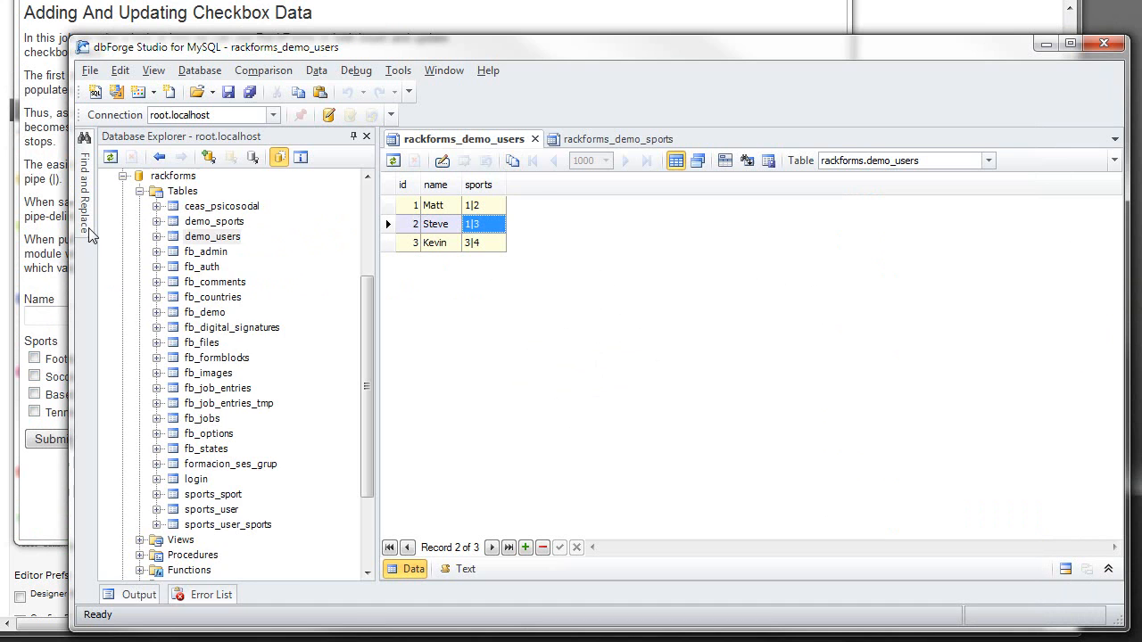
pyautogui.click(611, 139)
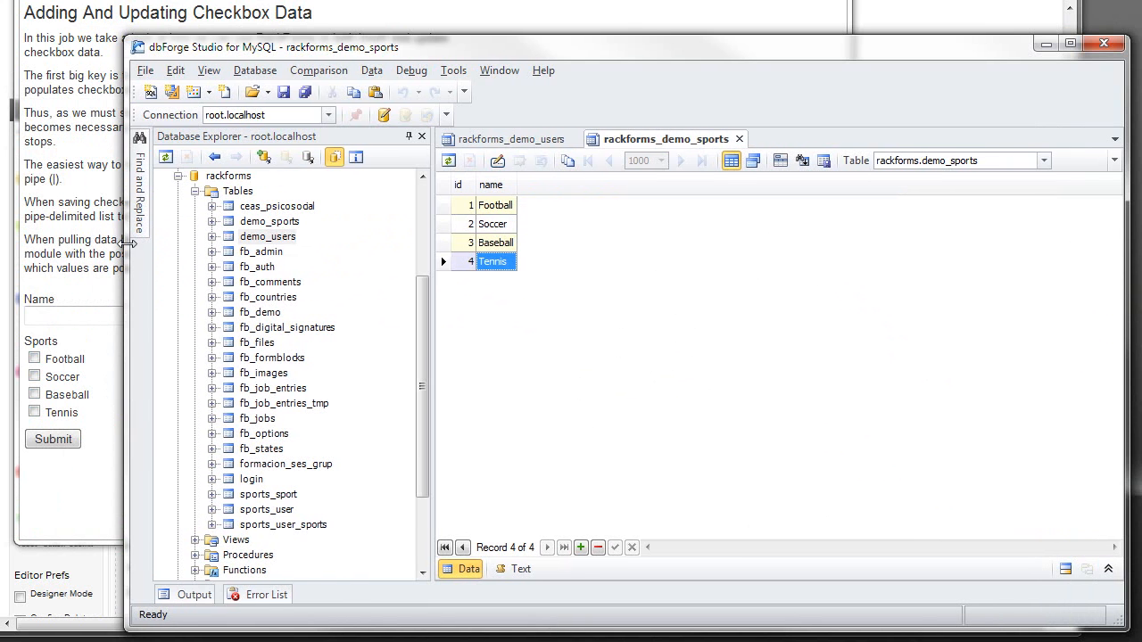
pyautogui.moveTo(496, 232)
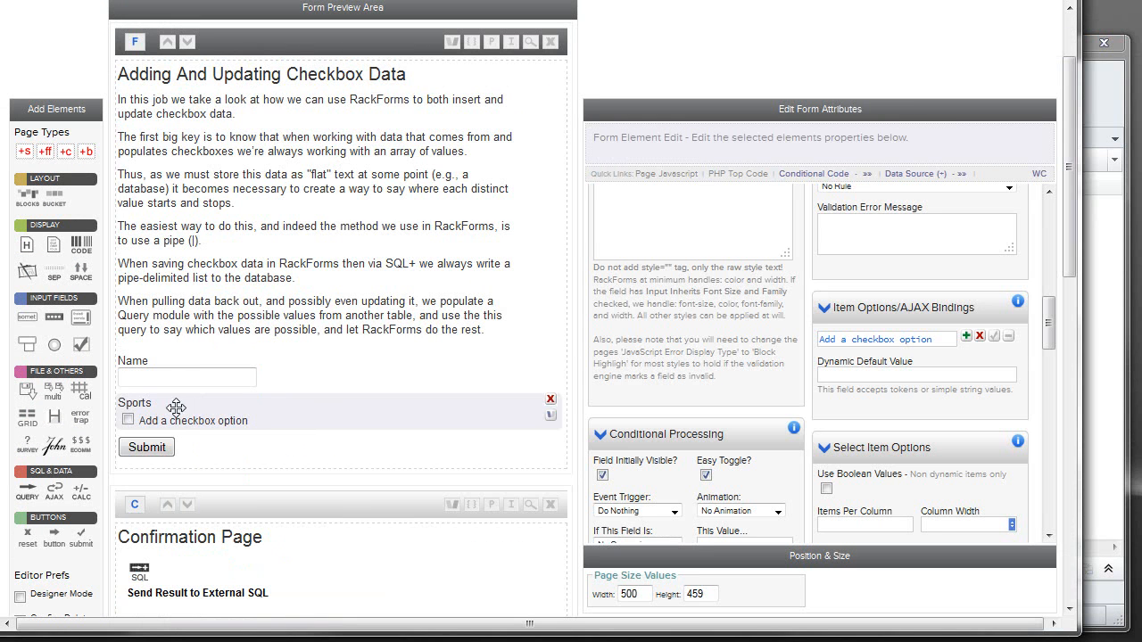
# Scroll to the Data Source section showing the Source SQL selecting name and id from demo_sports.
pyautogui.scroll(-3)
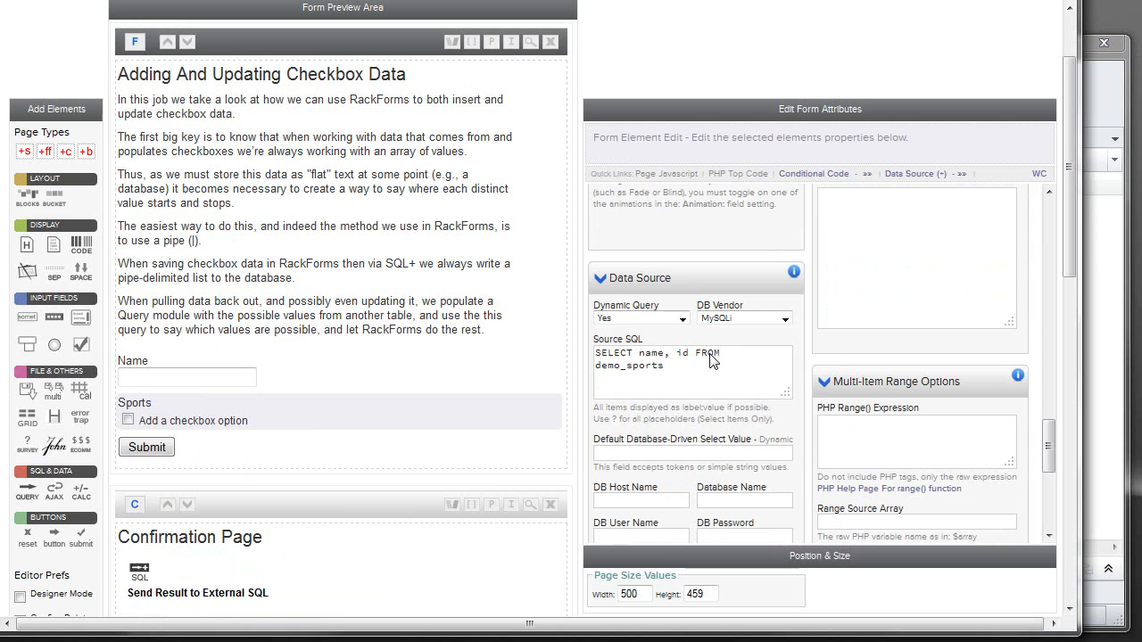
pyautogui.scroll(-3)
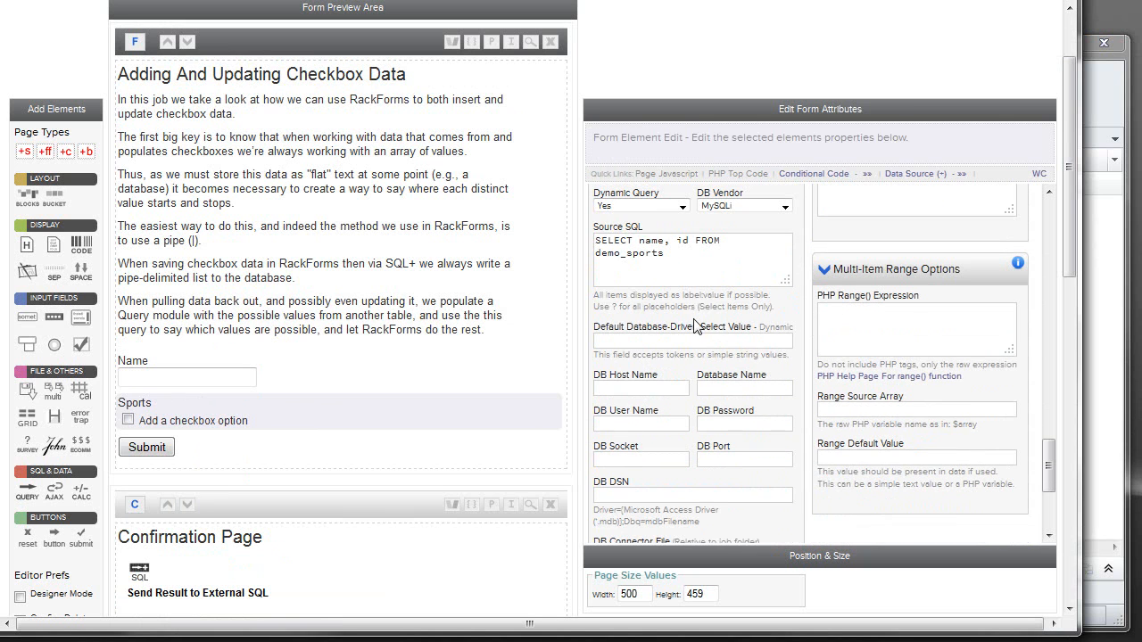
pyautogui.moveTo(621, 232)
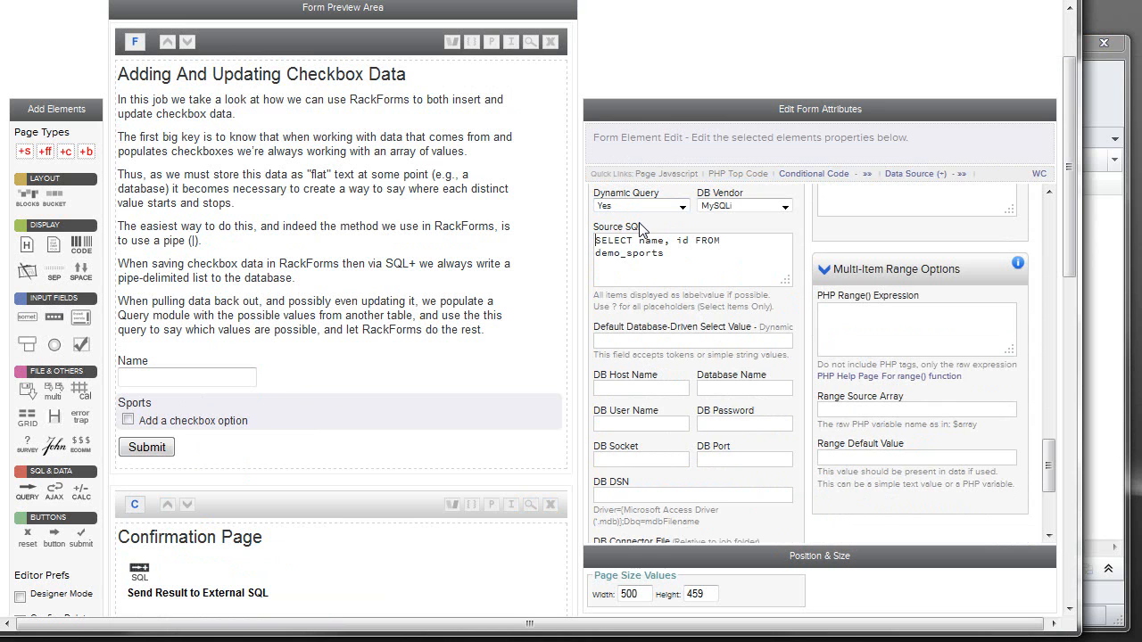
pyautogui.moveTo(644, 231)
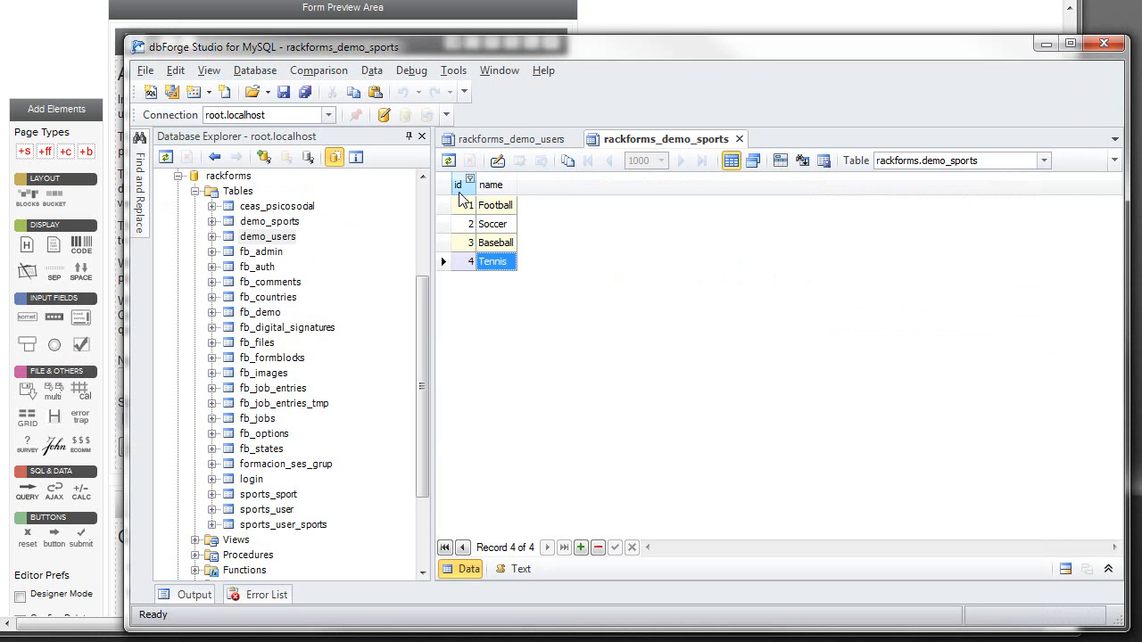
pyautogui.moveTo(714, 168)
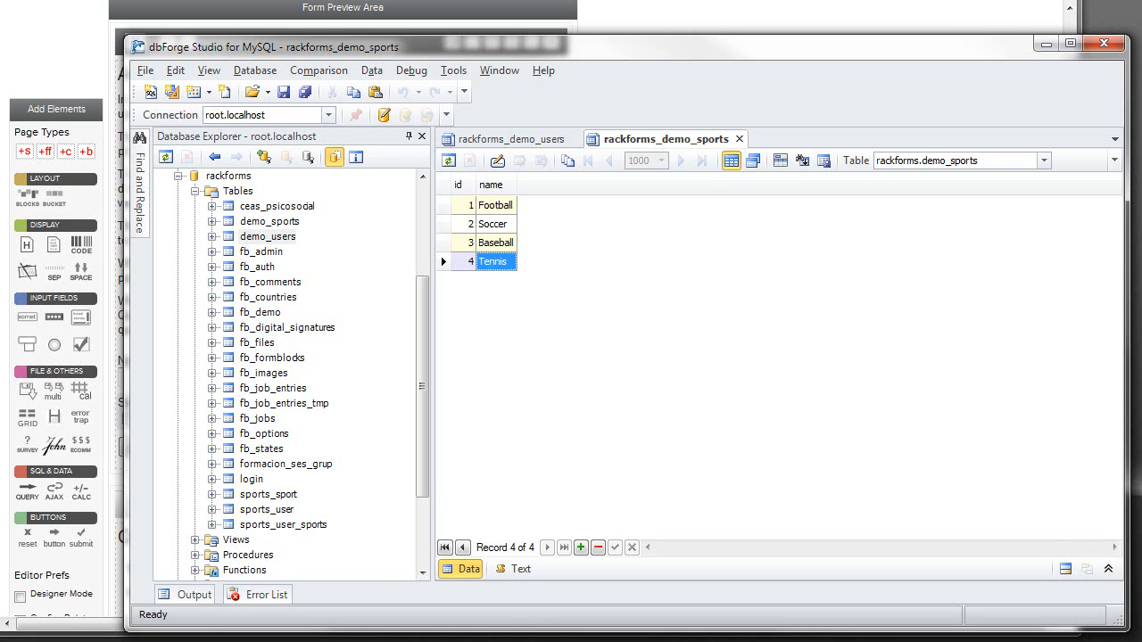
pyautogui.moveTo(521, 161)
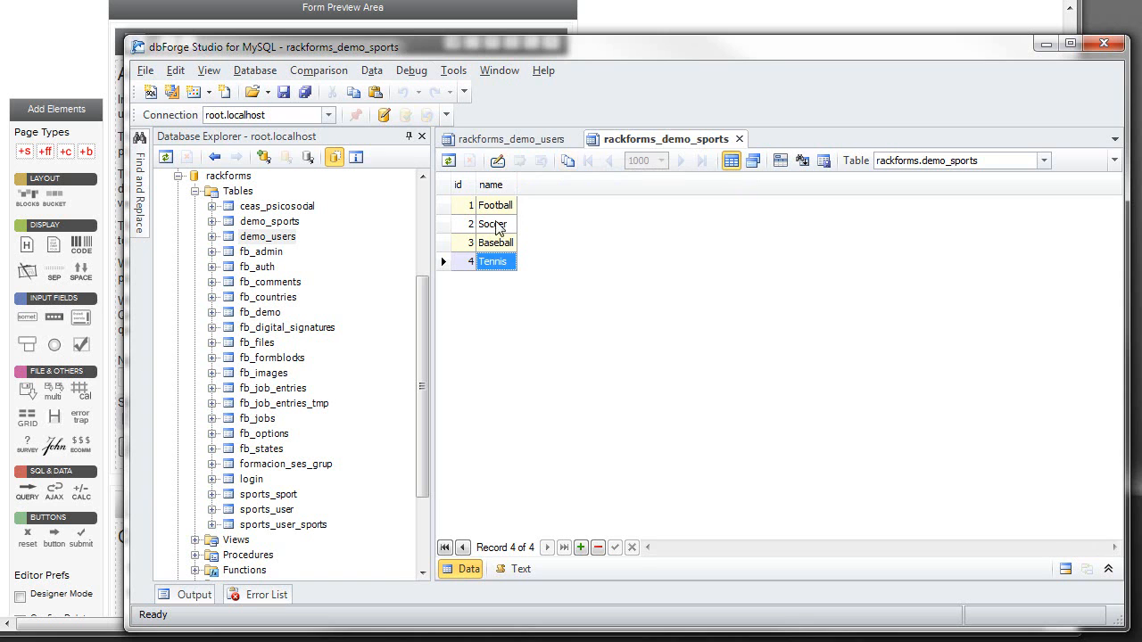
pyautogui.click(509, 139)
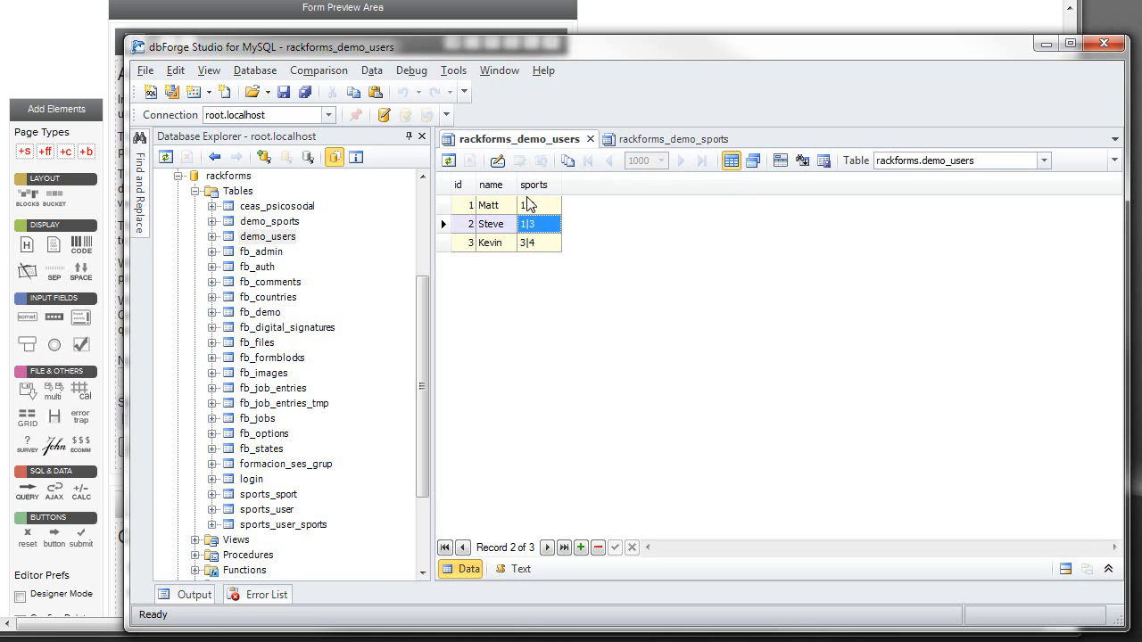
pyautogui.click(664, 140)
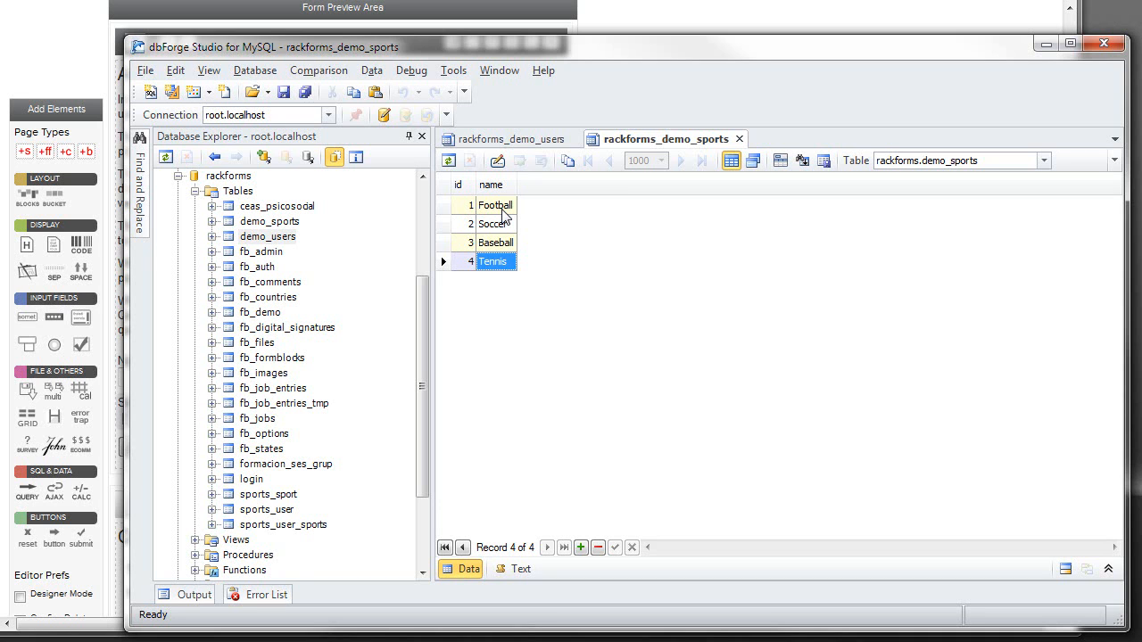
pyautogui.moveTo(300, 223)
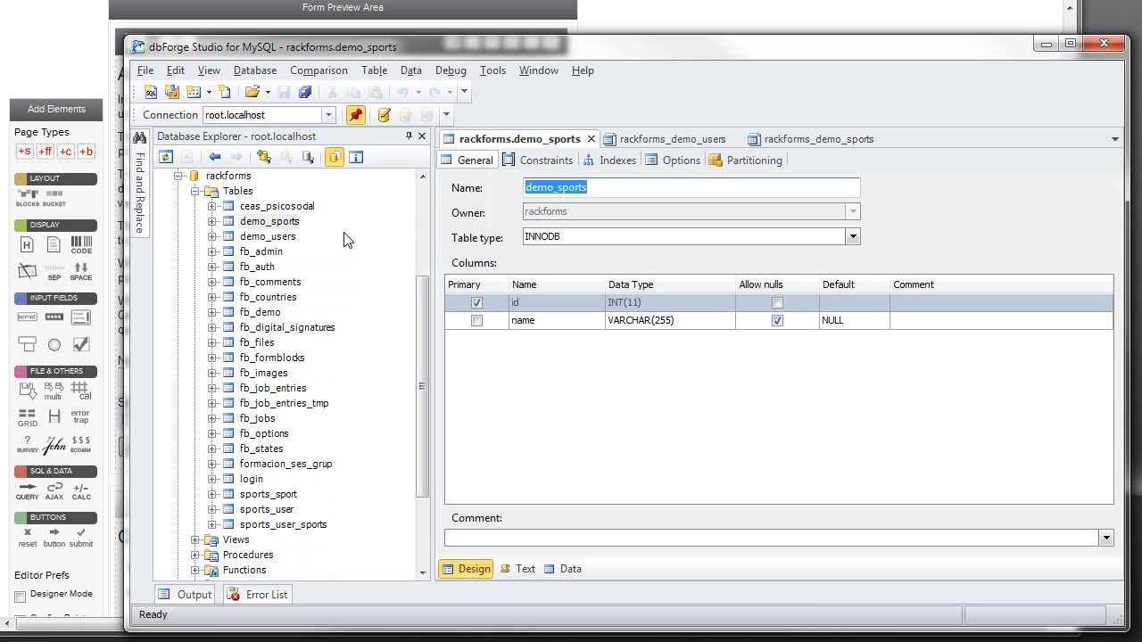
# Inspect the demo_sports id column's properties and cancel without changes.
pyautogui.doubleClick(514, 304)
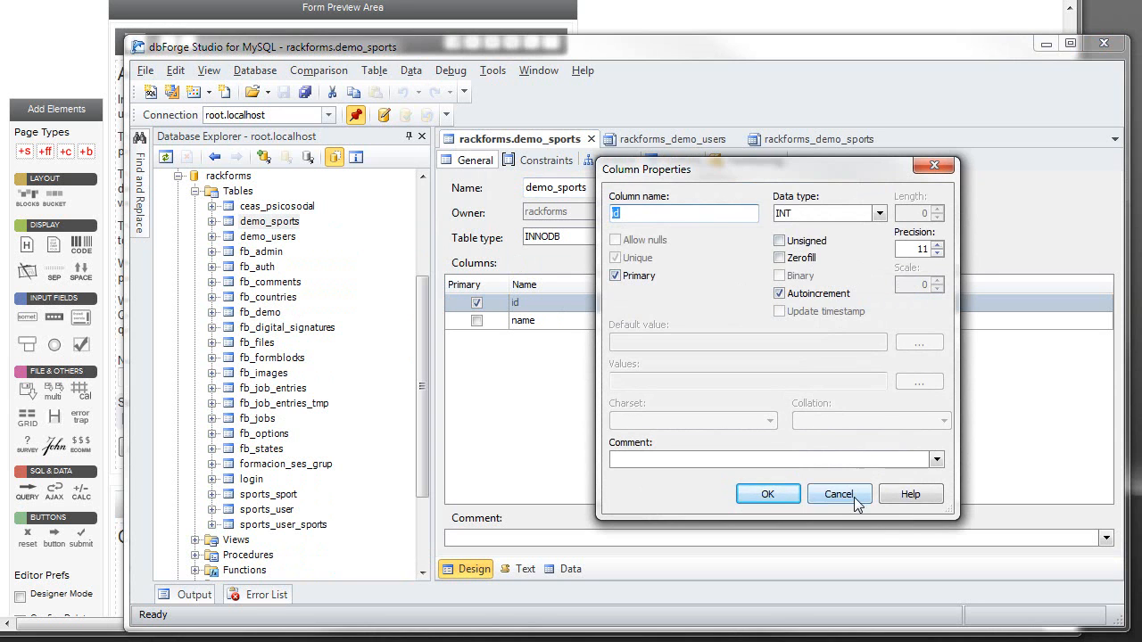
pyautogui.click(839, 492)
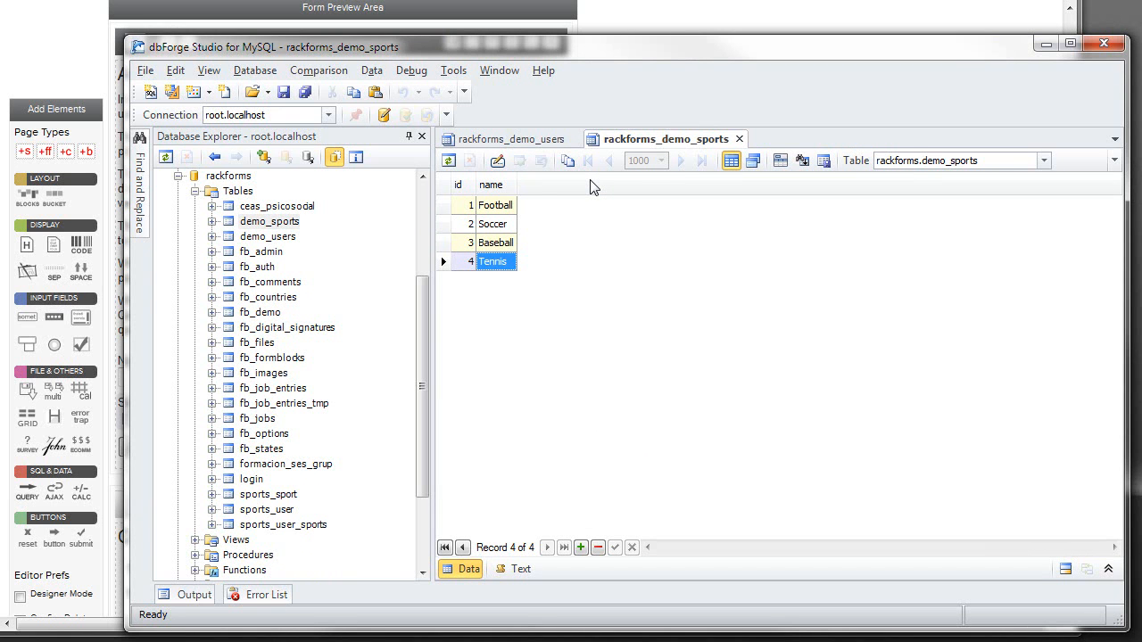
pyautogui.moveTo(371, 330)
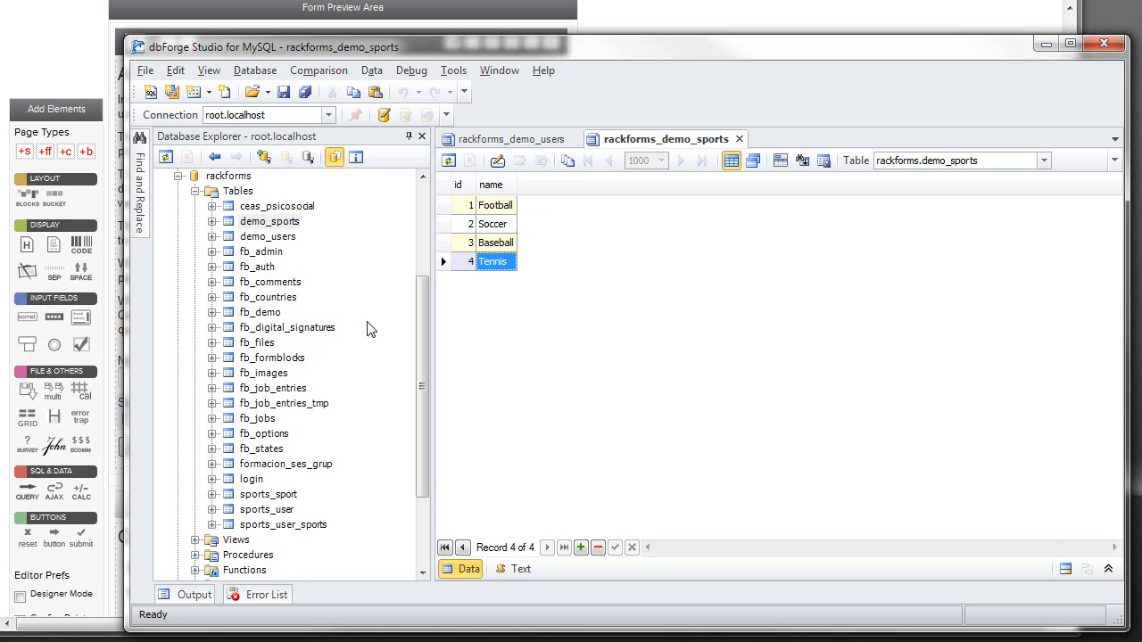
pyautogui.moveTo(366, 408)
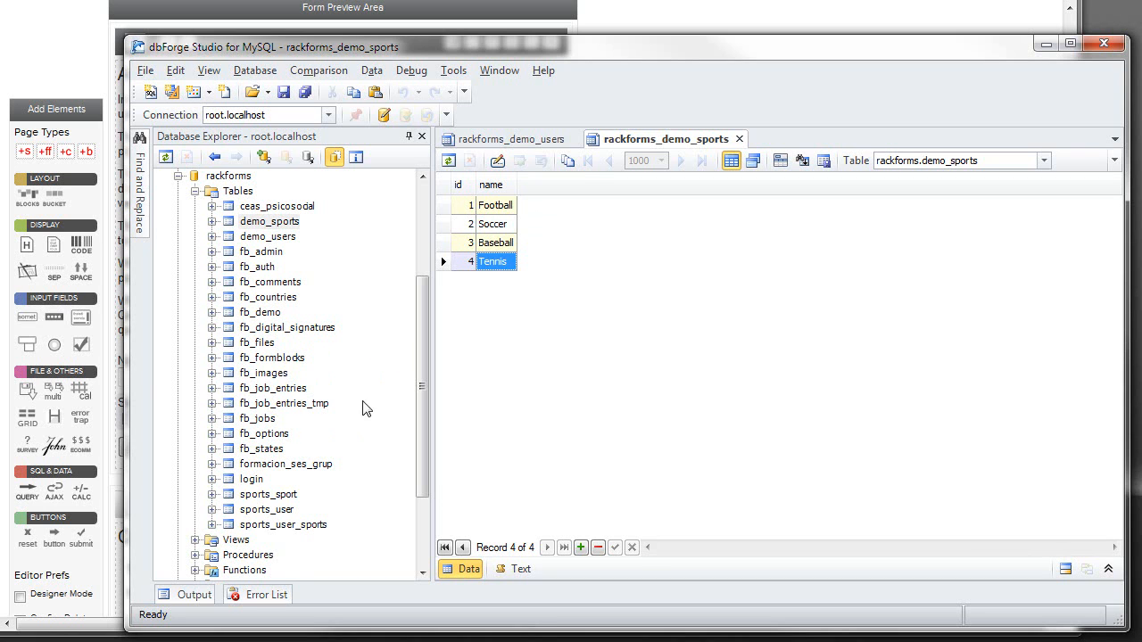
pyautogui.moveTo(271, 450)
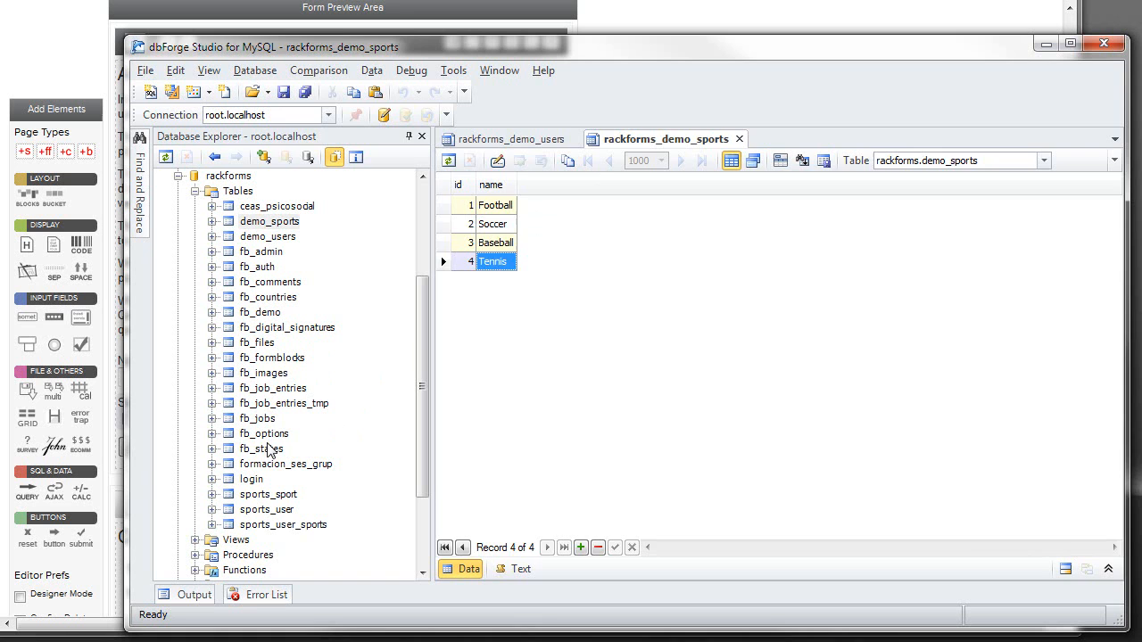
# View the fb_states table data, then return to the previewed form in the browser.
pyautogui.doubleClick(260, 449)
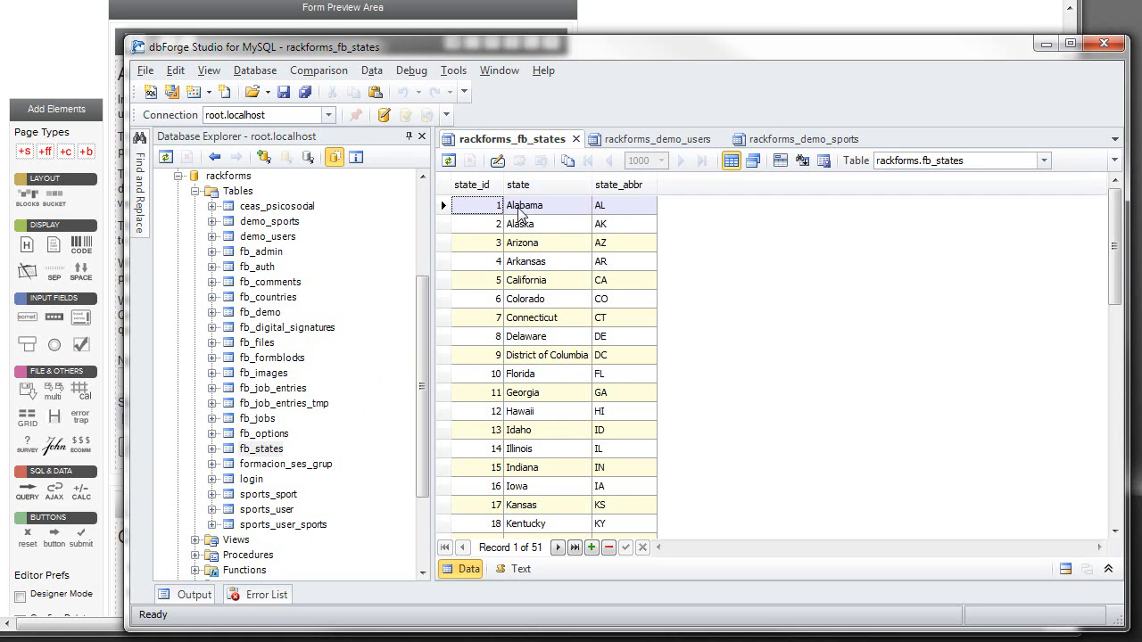
pyautogui.moveTo(571, 212)
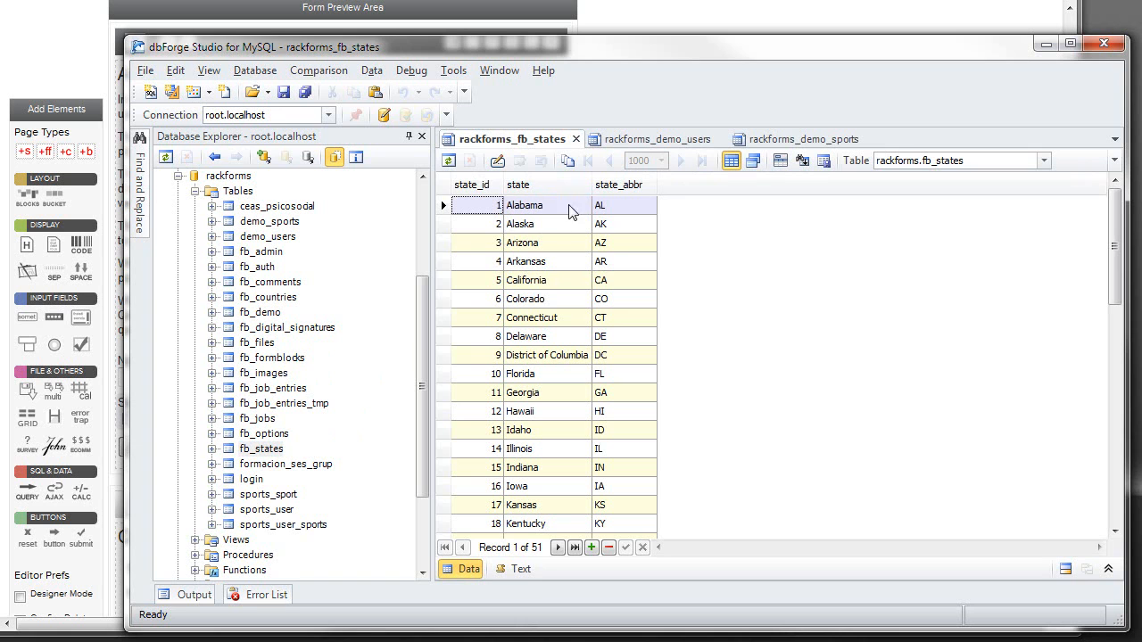
pyautogui.moveTo(560, 246)
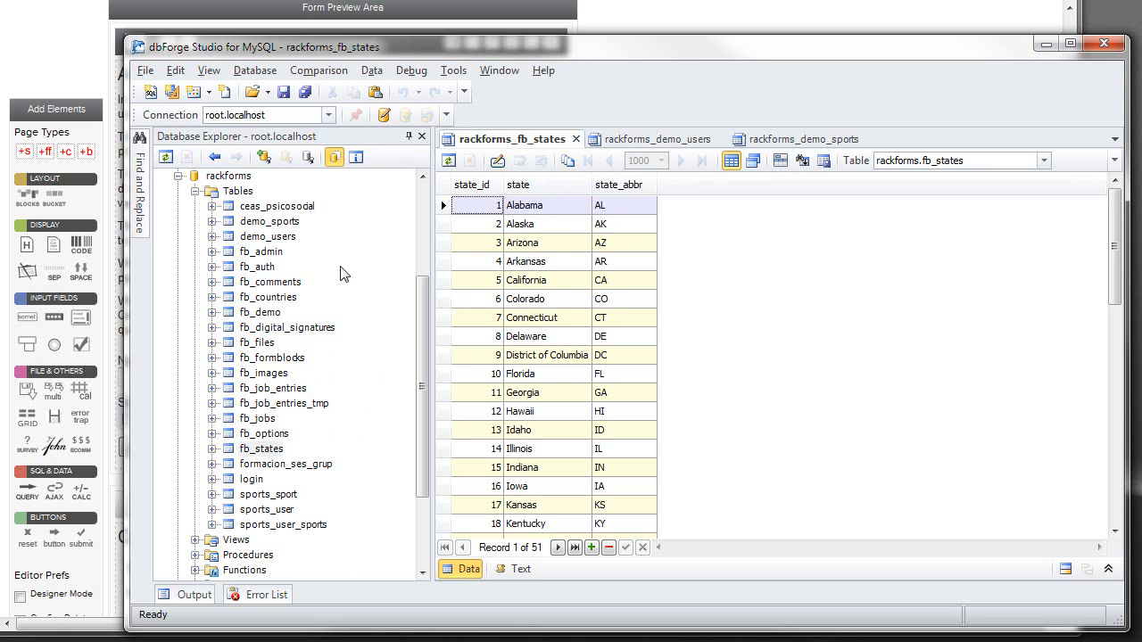
pyautogui.moveTo(526, 176)
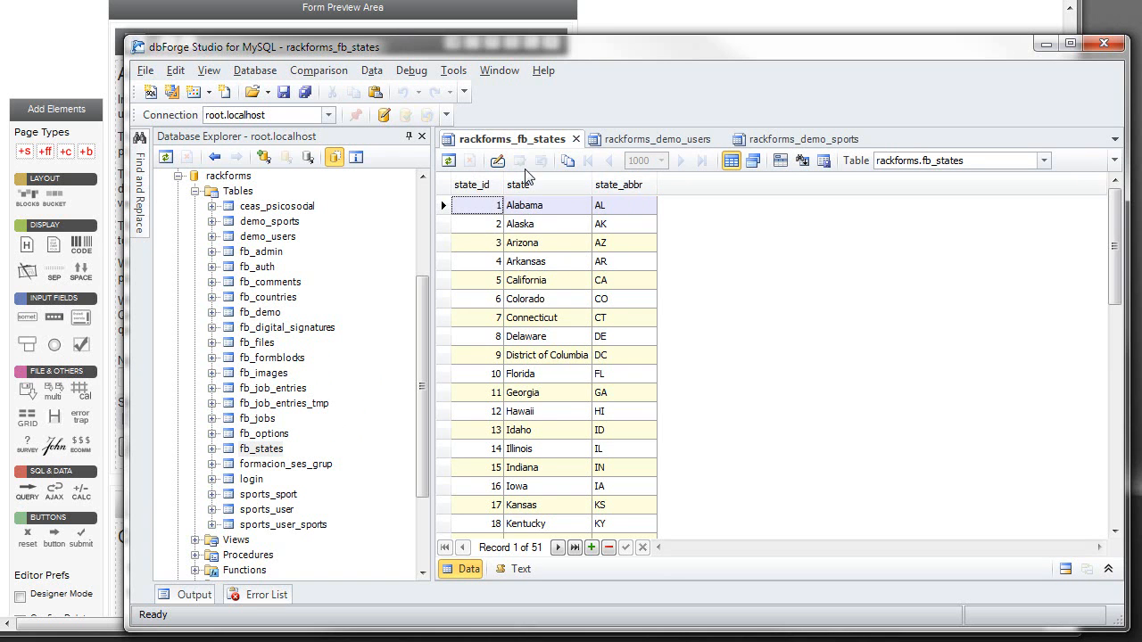
pyautogui.click(663, 139)
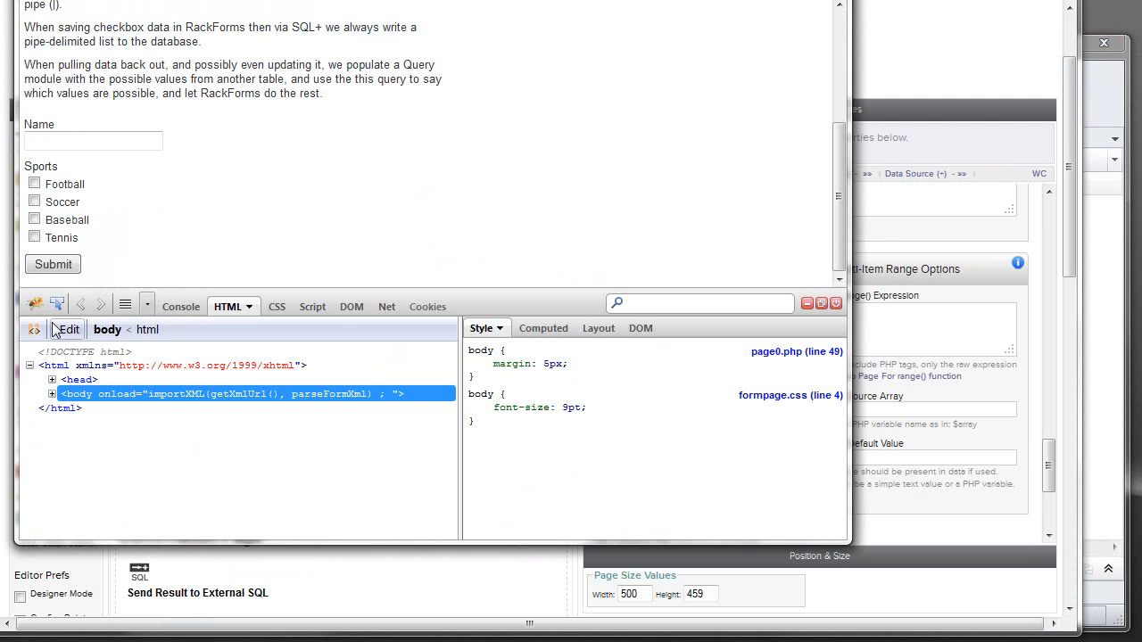
# Inspect a Sports checkbox with Firebug to read its input markup (Soccer: value 2, name sports[]).
pyautogui.click(34, 184)
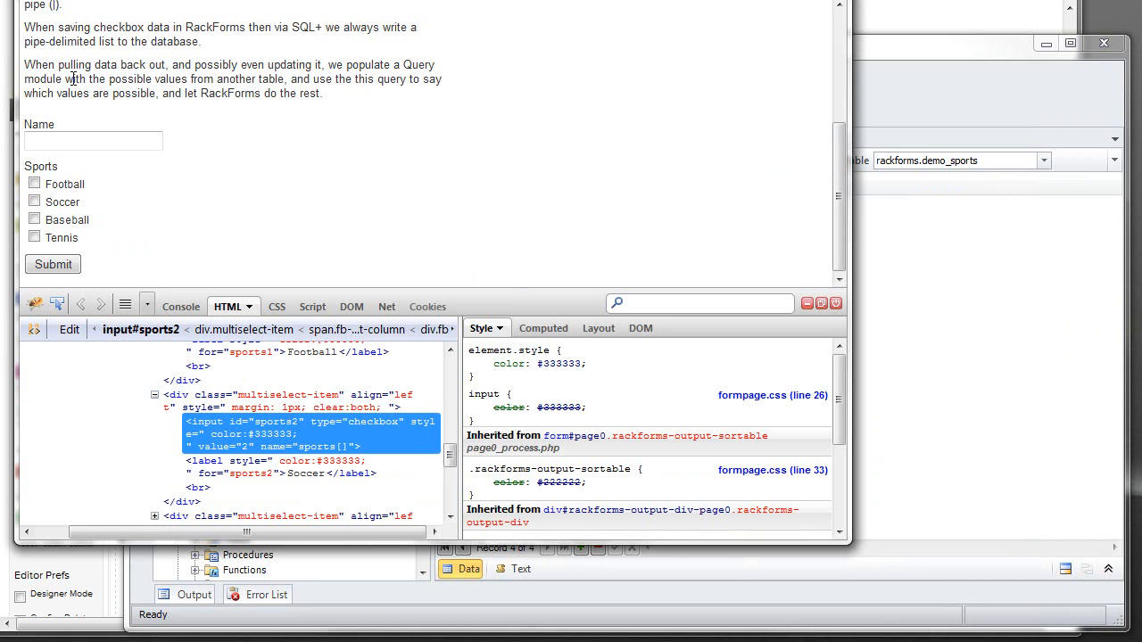
pyautogui.doubleClick(64, 184)
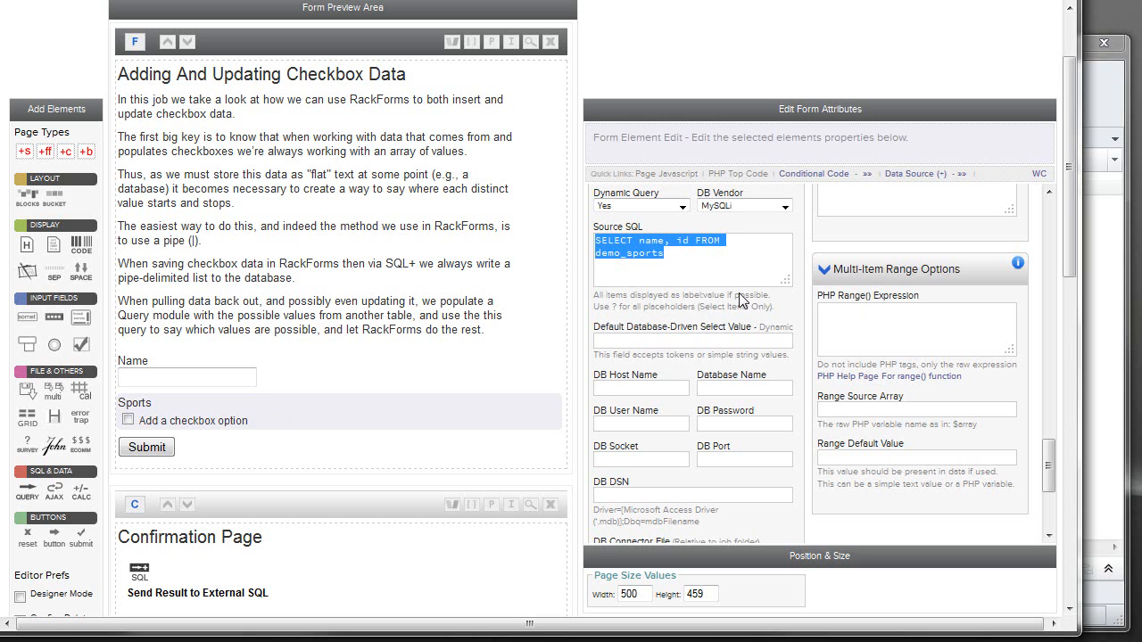
# Highlight the id column in the Sports field's demo_sports source query.
pyautogui.click(657, 243)
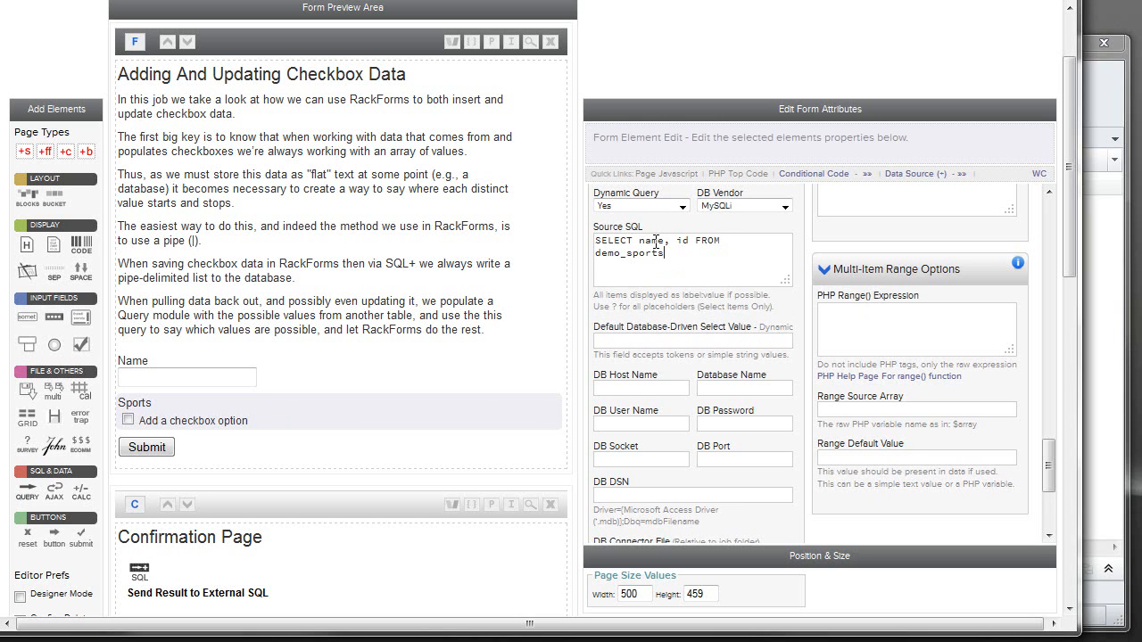
pyautogui.doubleClick(653, 239)
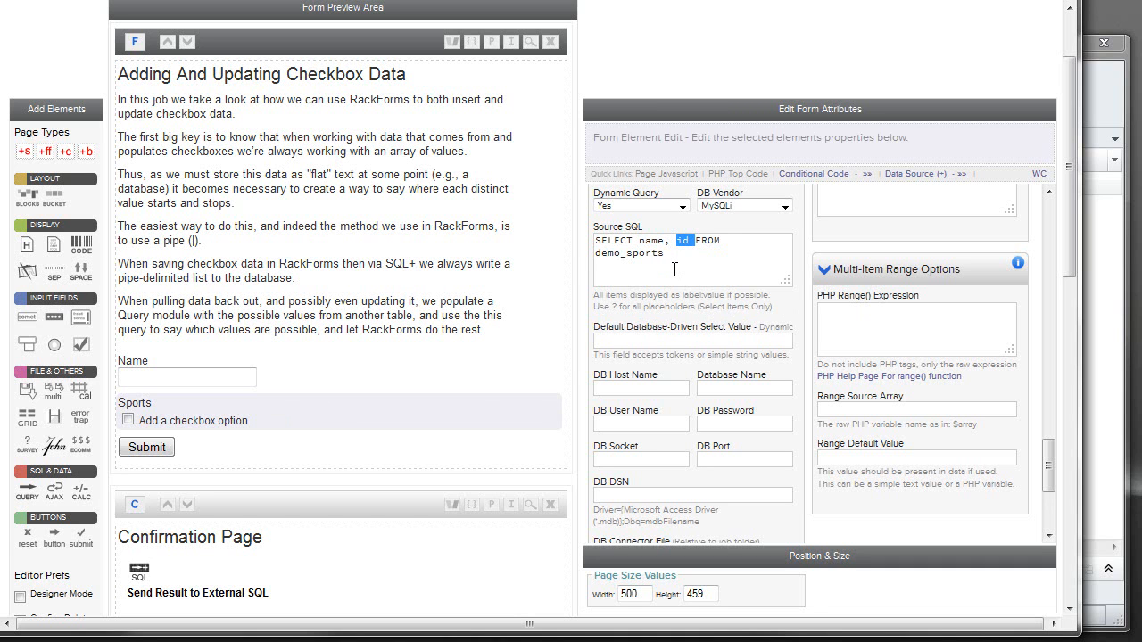
pyautogui.moveTo(652, 239)
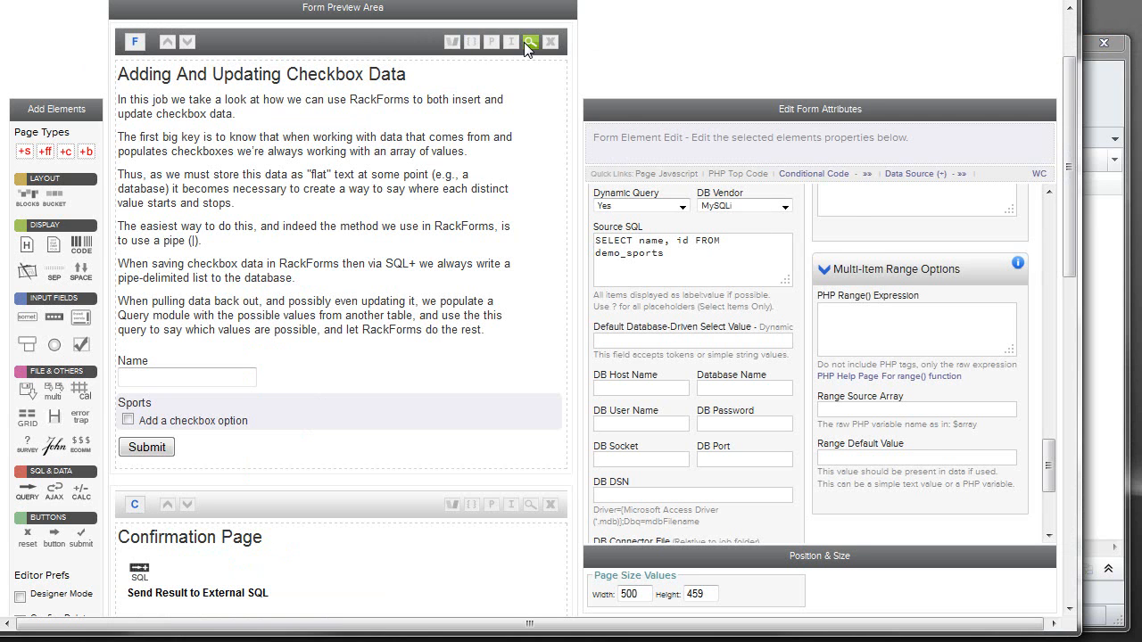
# Submit the preview form for new user 'Bill' with Football and Tennis ticked.
pyautogui.click(530, 42)
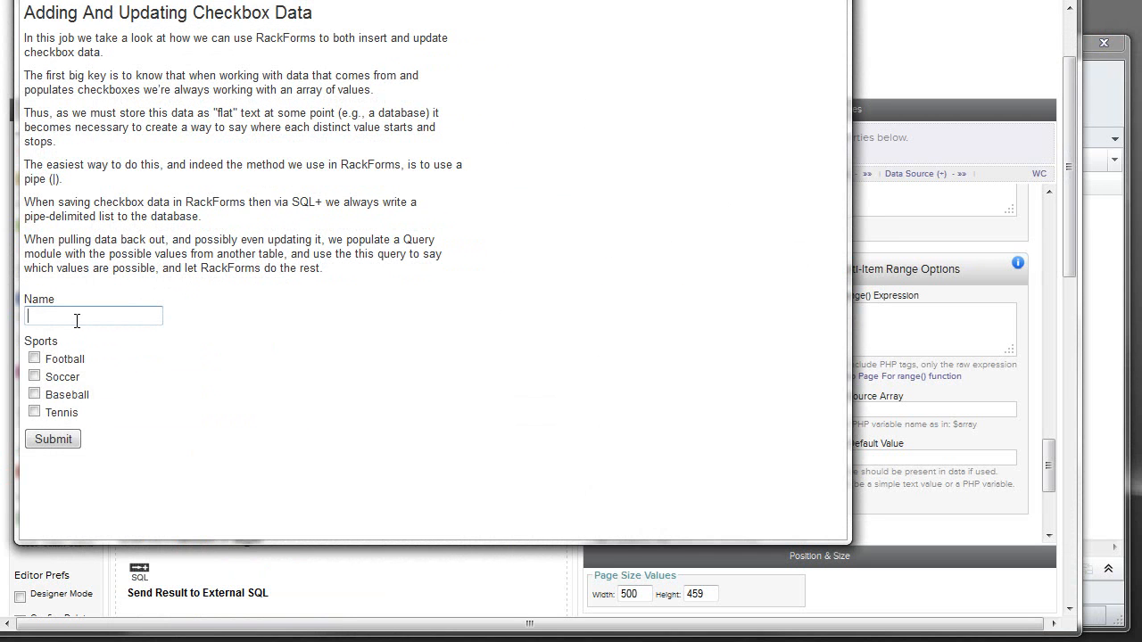
pyautogui.write('Bill')
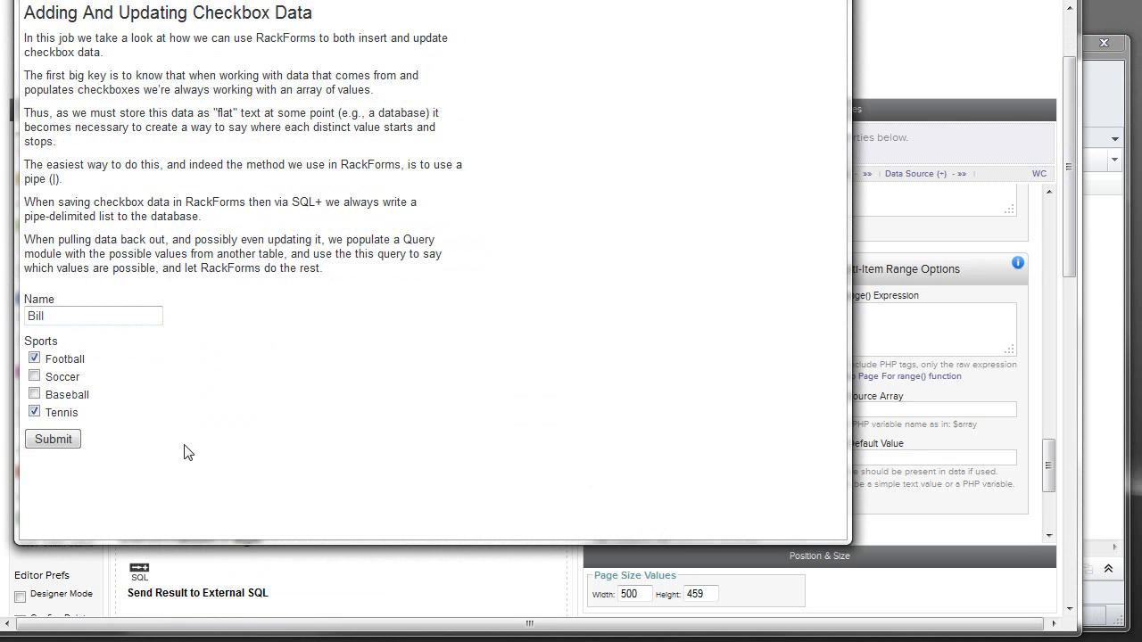
pyautogui.click(54, 439)
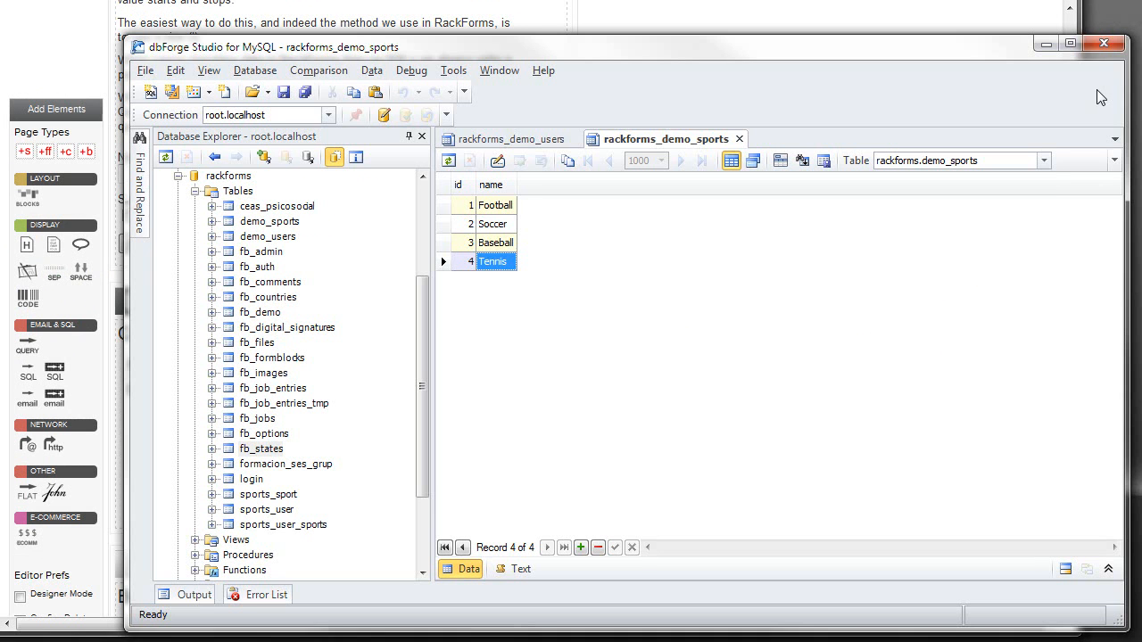
# Review the job's INSERT query, then view Bill's new demo_users row storing sports 1|4.
pyautogui.click(509, 139)
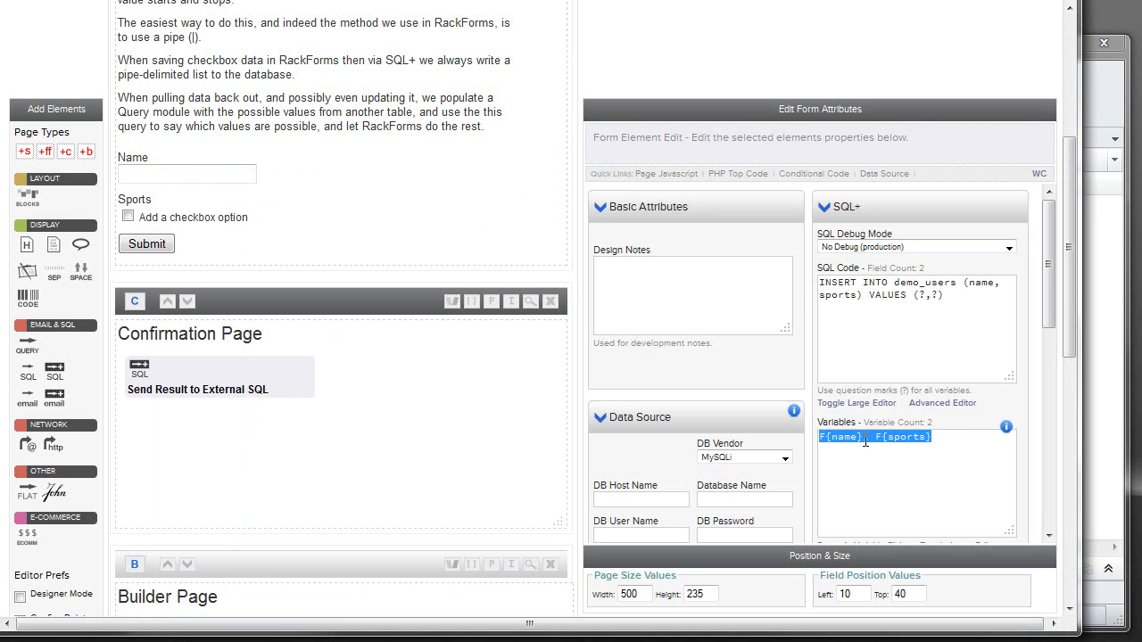
pyautogui.moveTo(917, 453)
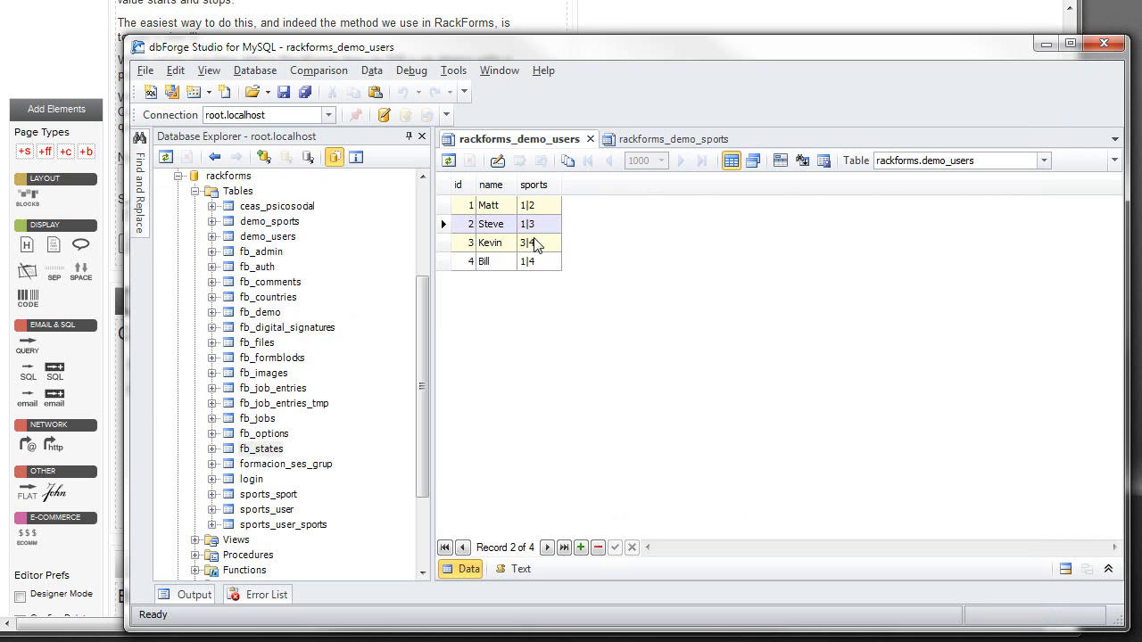
pyautogui.click(664, 139)
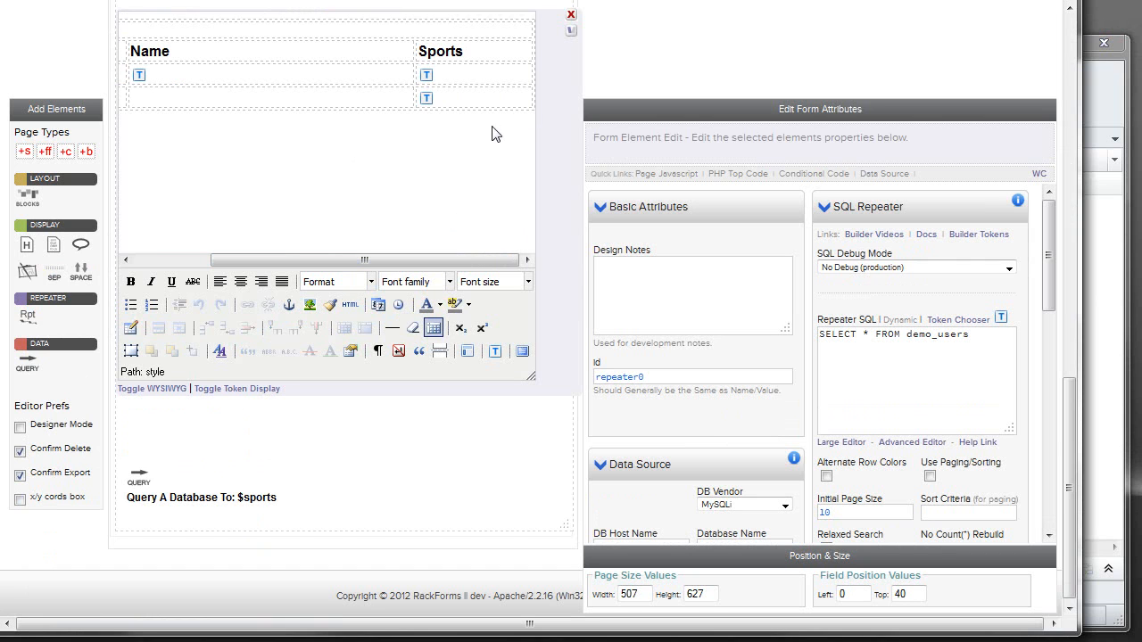
pyautogui.moveTo(427, 75)
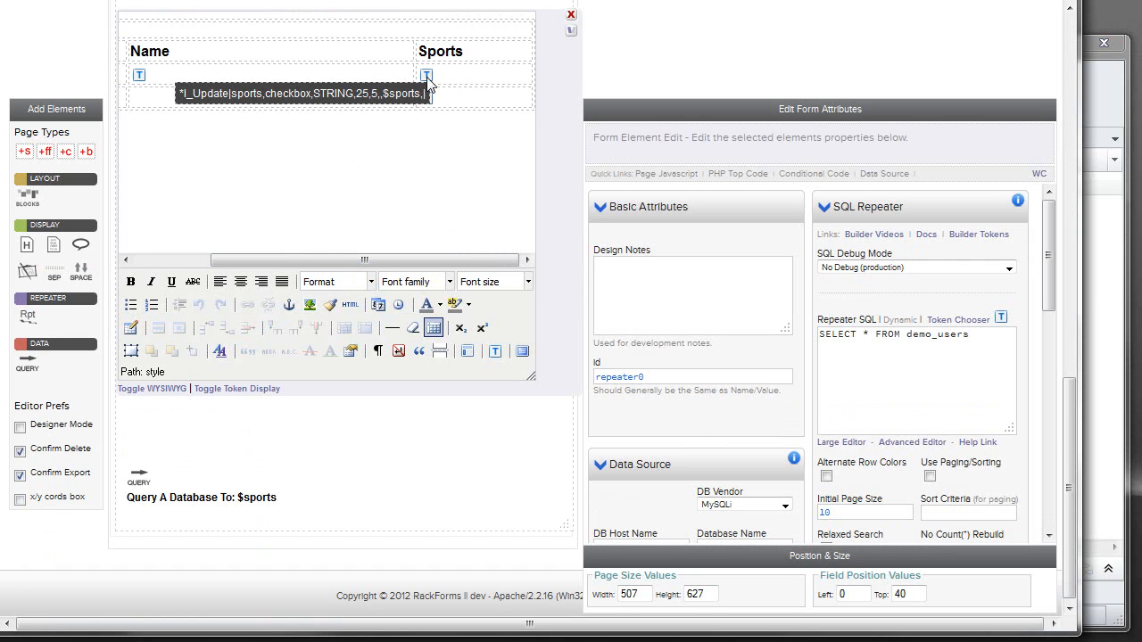
pyautogui.moveTo(140, 75)
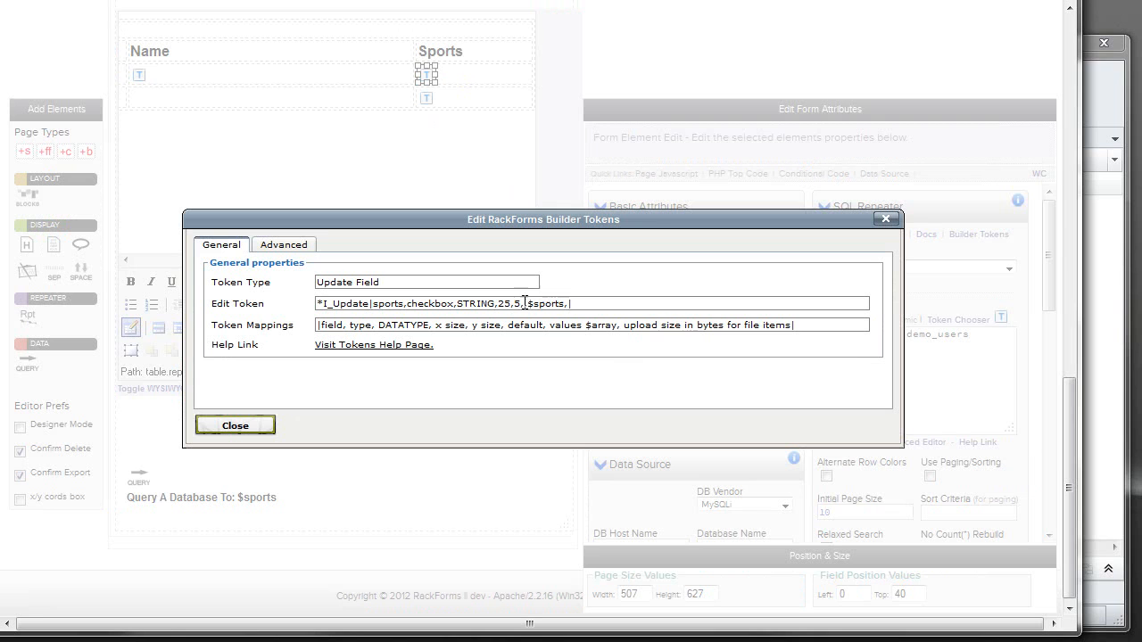
pyautogui.doubleClick(546, 303)
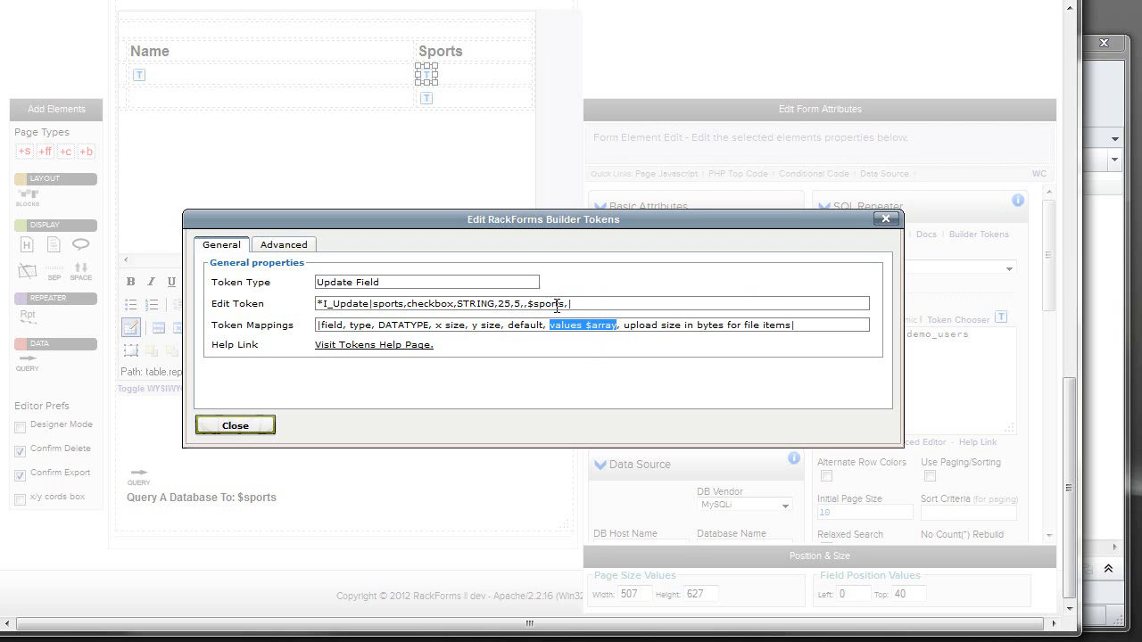
pyautogui.click(235, 424)
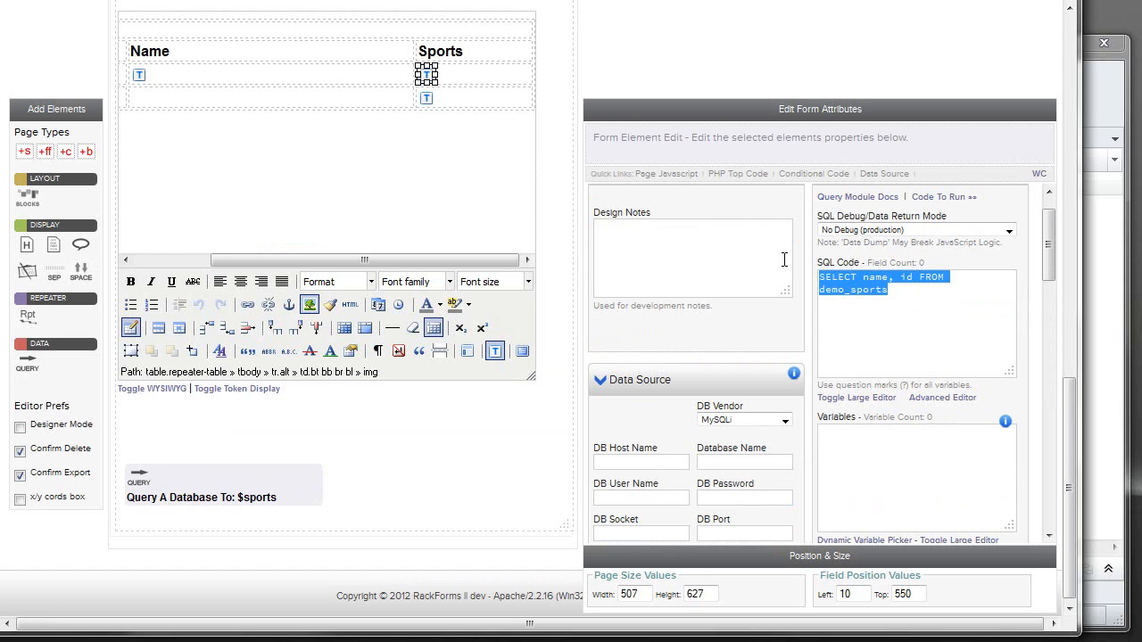
pyautogui.moveTo(900, 303)
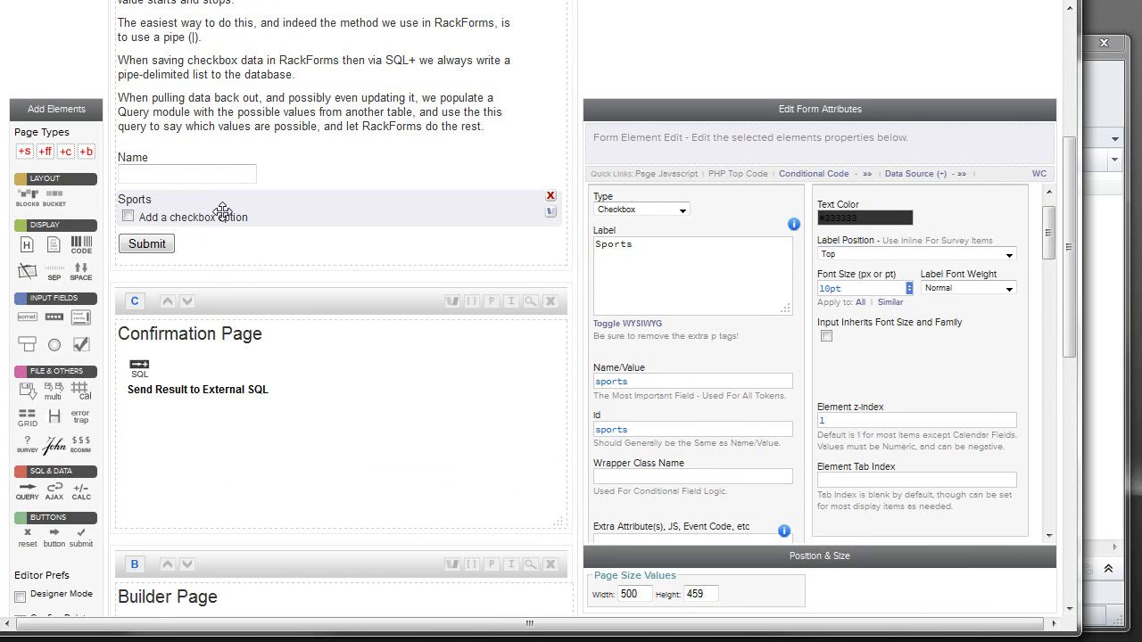
pyautogui.scroll(-3)
pyautogui.write('SELECT name, id FROM demo_sports')
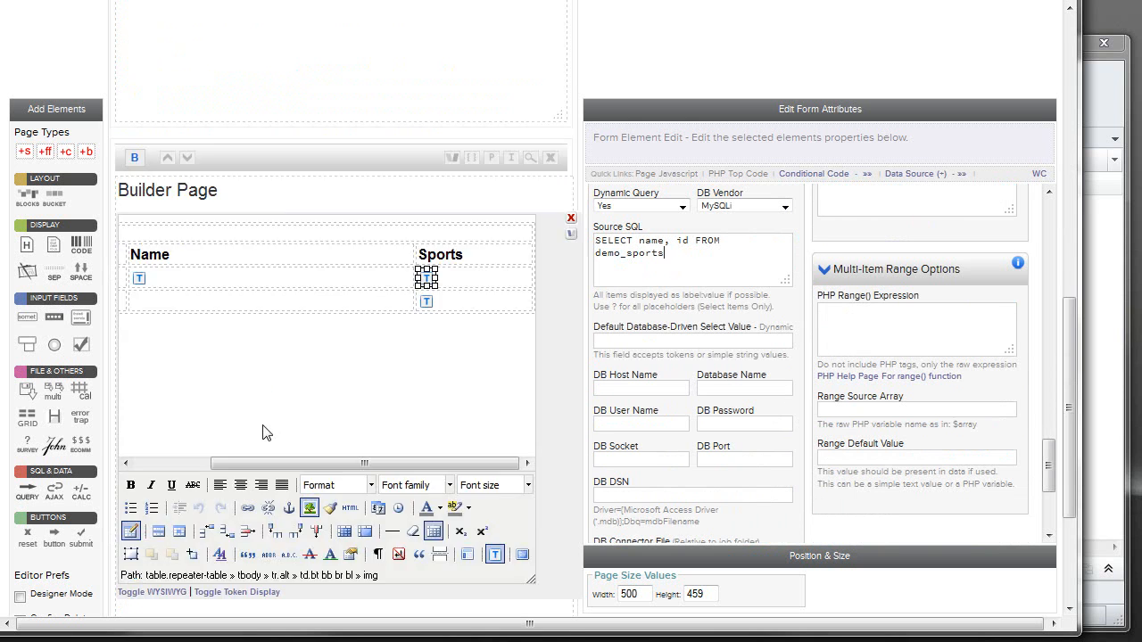
pyautogui.scroll(-3)
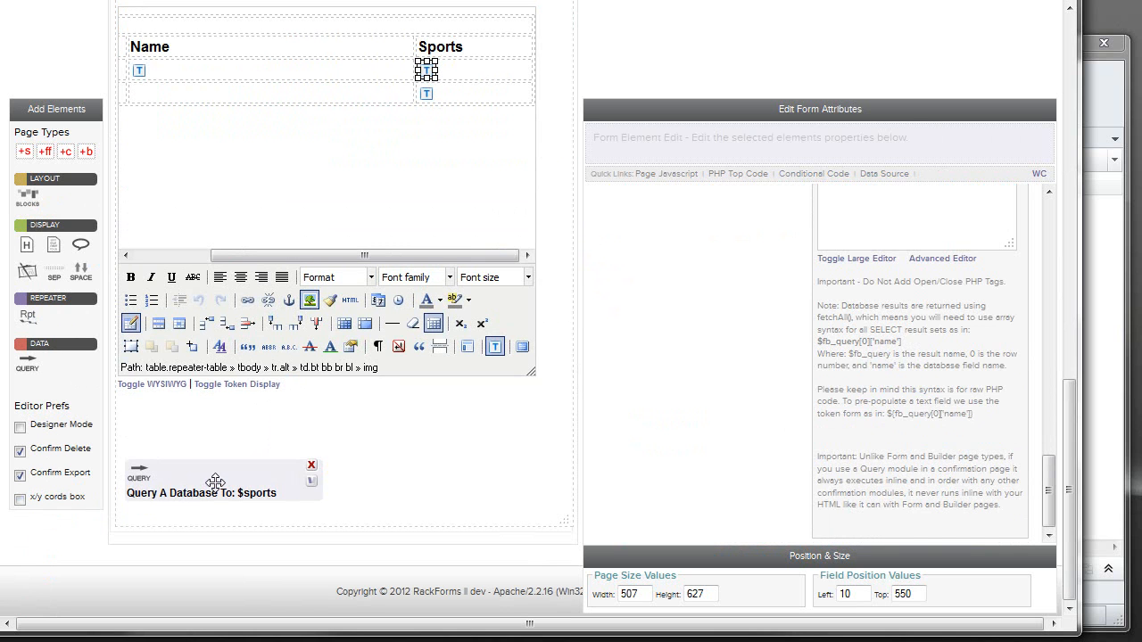
pyautogui.scroll(-3)
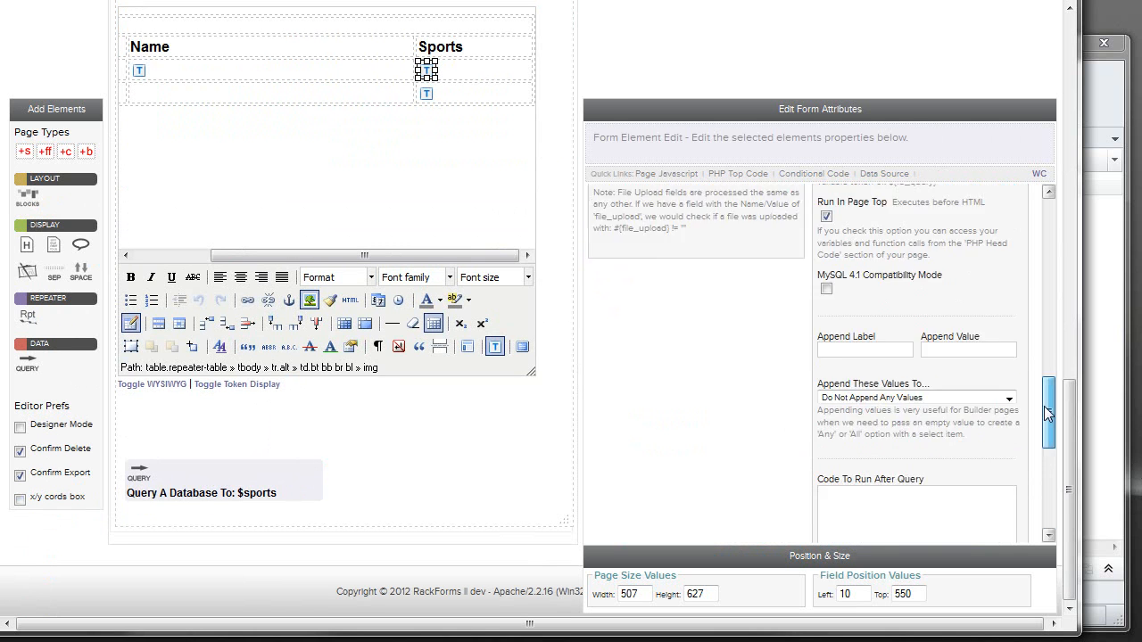
pyautogui.scroll(3)
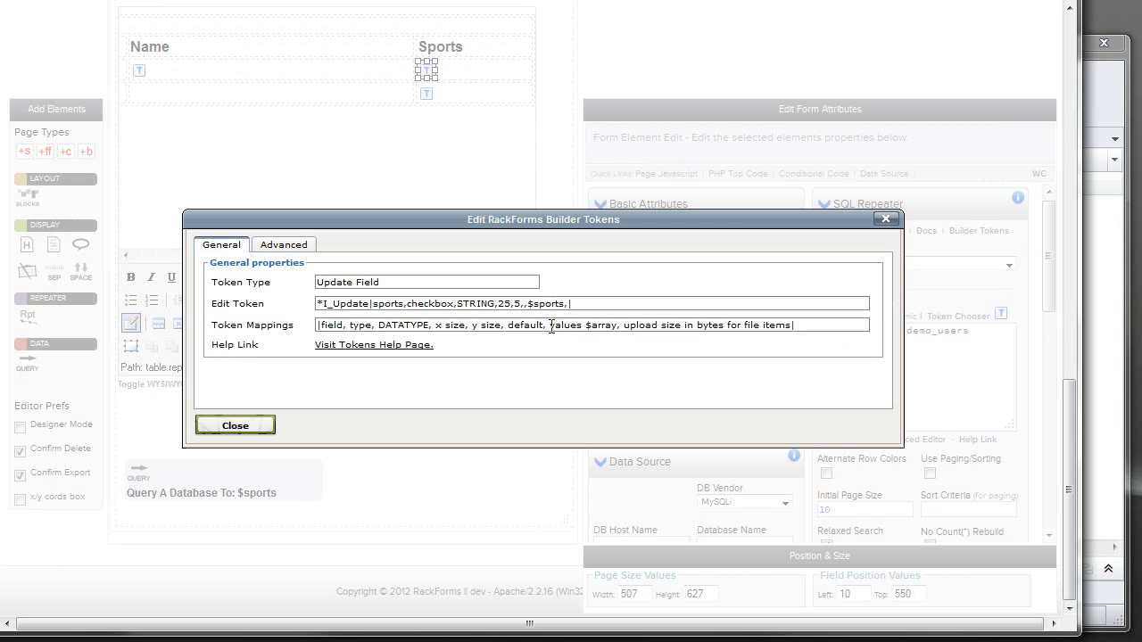
pyautogui.doubleClick(582, 325)
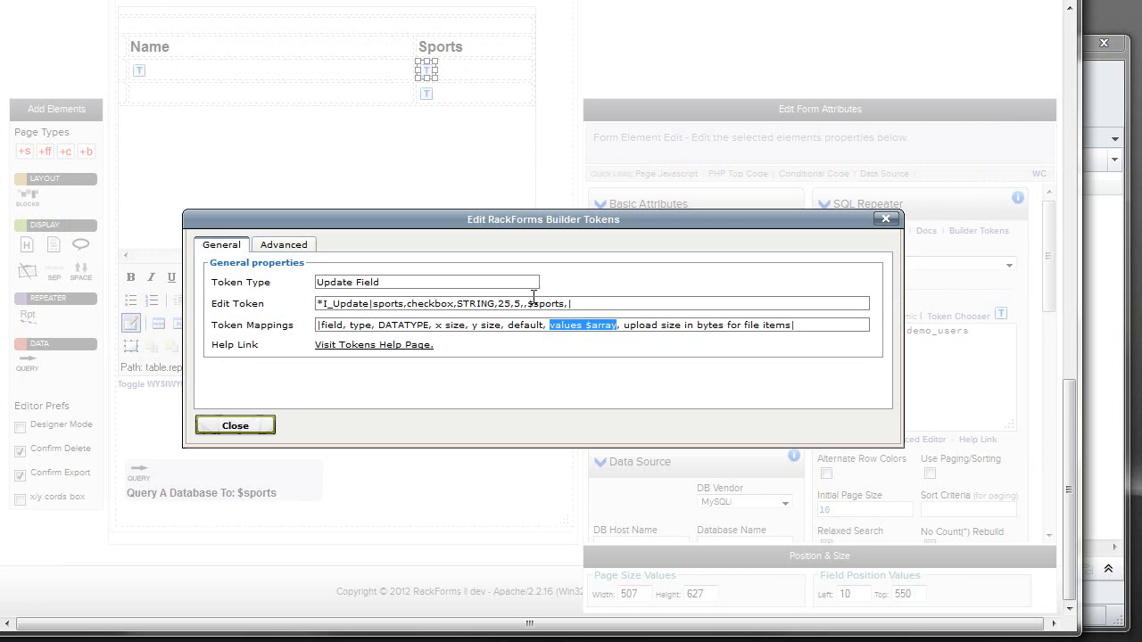
pyautogui.doubleClick(546, 303)
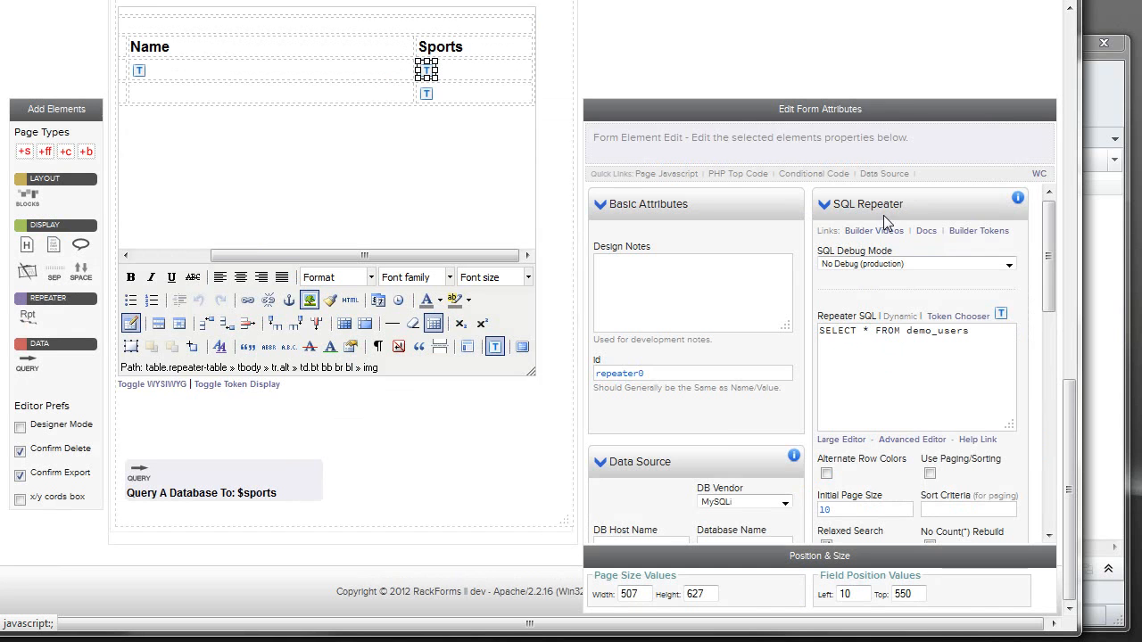
pyautogui.scroll(-3)
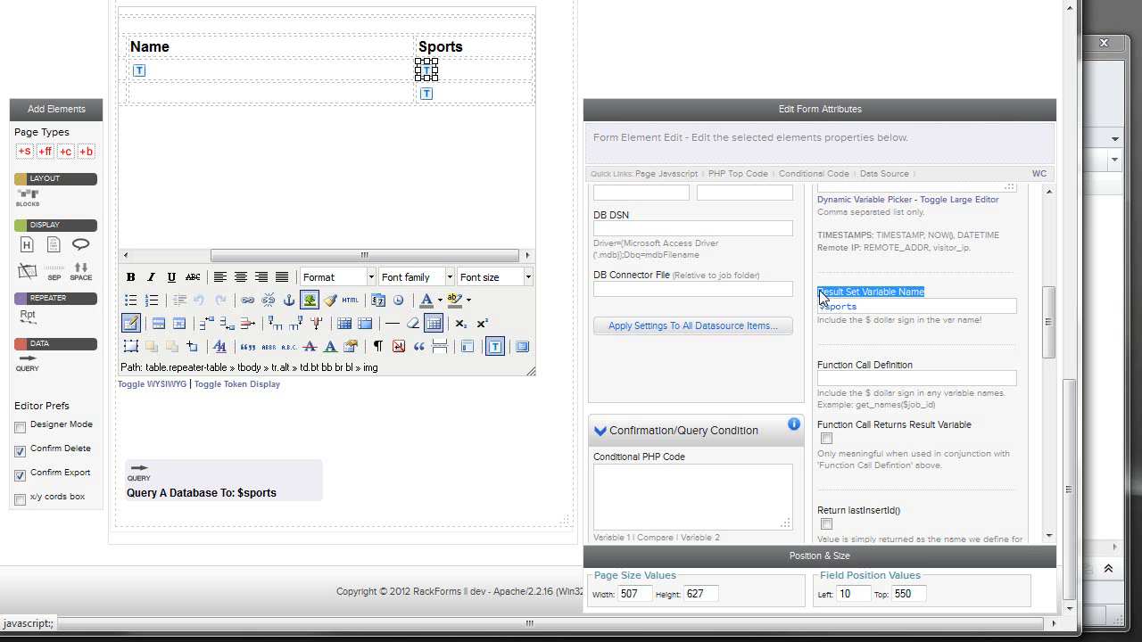
pyautogui.click(914, 305)
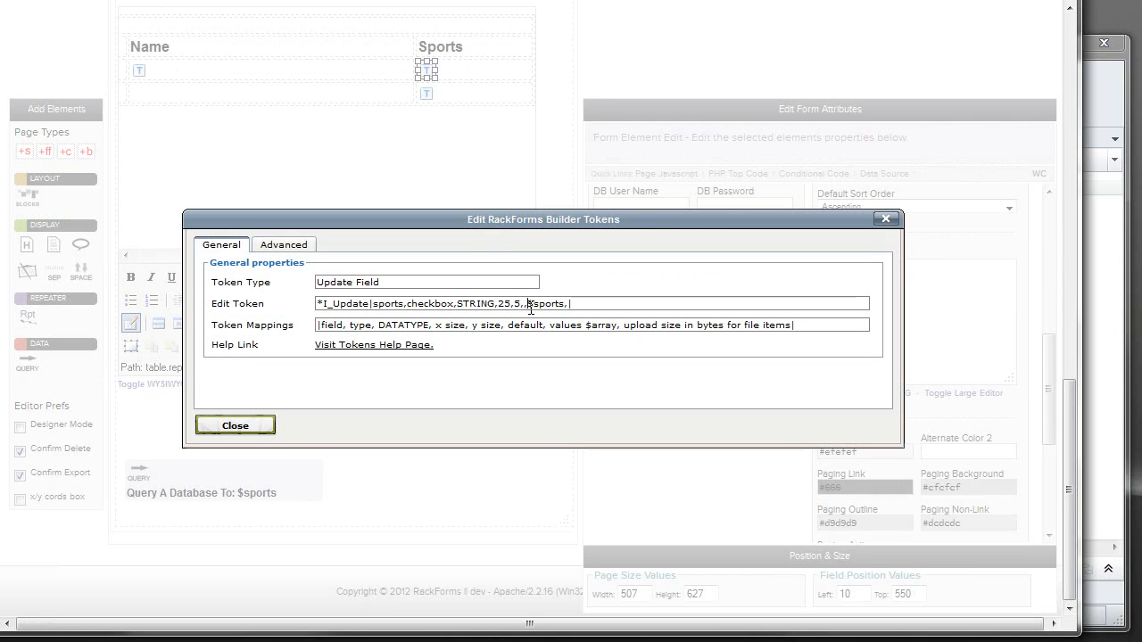
# Close the token details and preview and save the builder page.
pyautogui.click(236, 425)
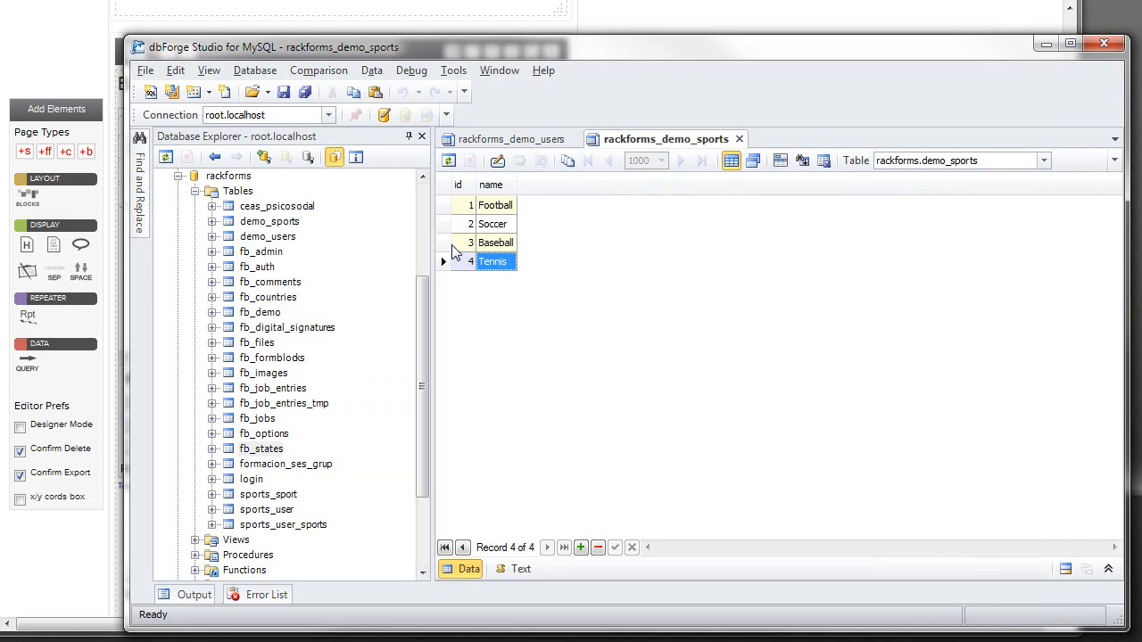
pyautogui.moveTo(491, 184)
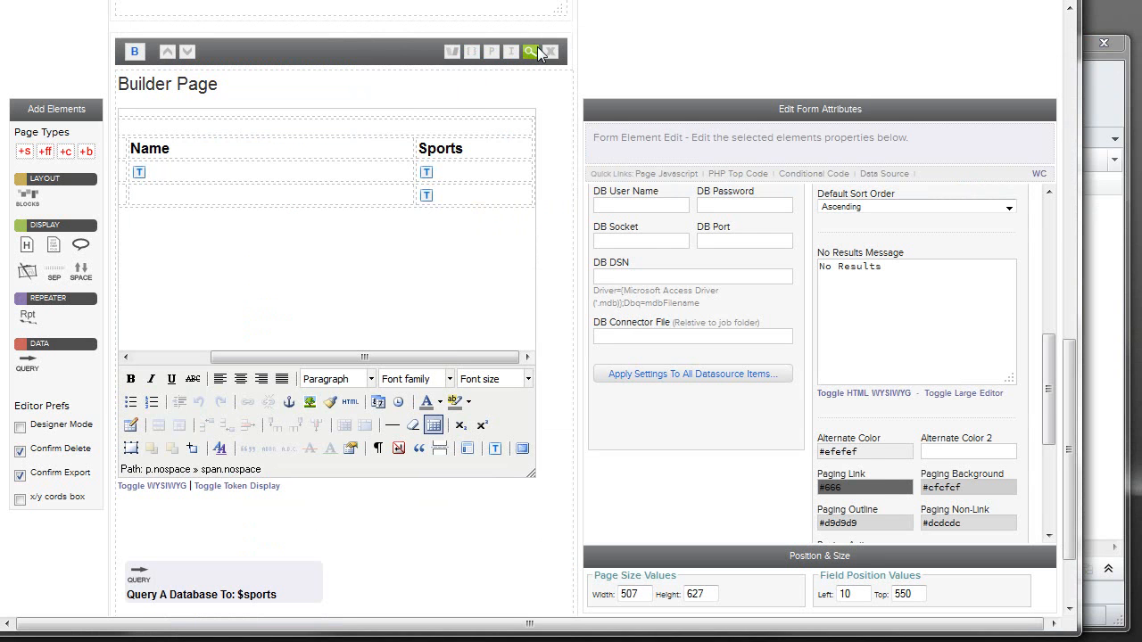
pyautogui.click(529, 50)
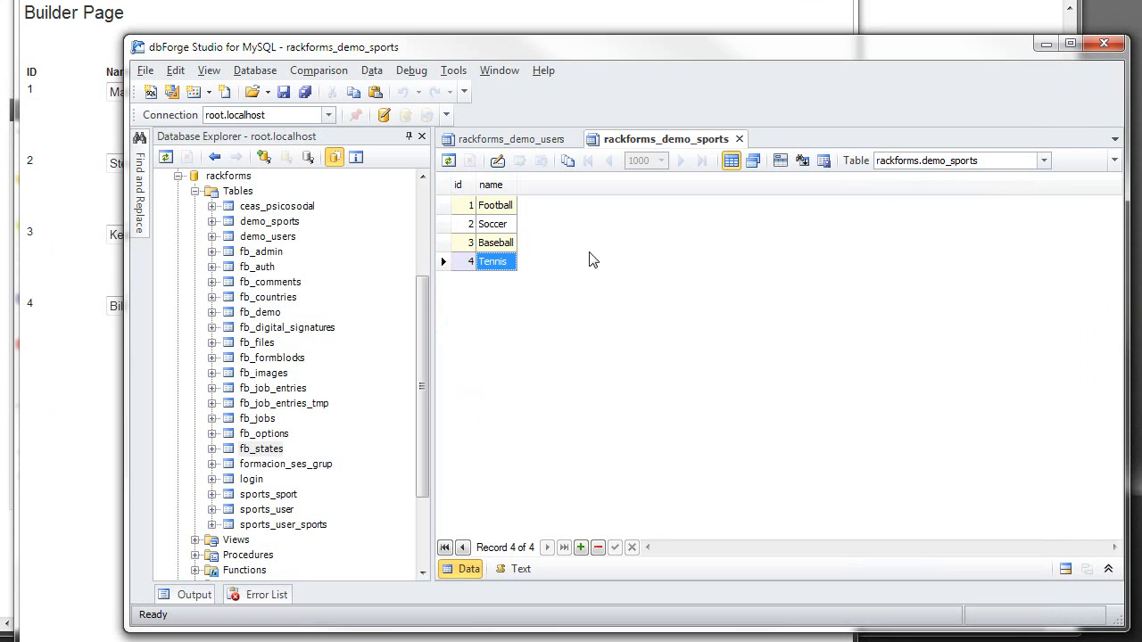
# View demo_sports then demo_users in dbForge, including Bill's 1|4 sports row.
pyautogui.click(509, 139)
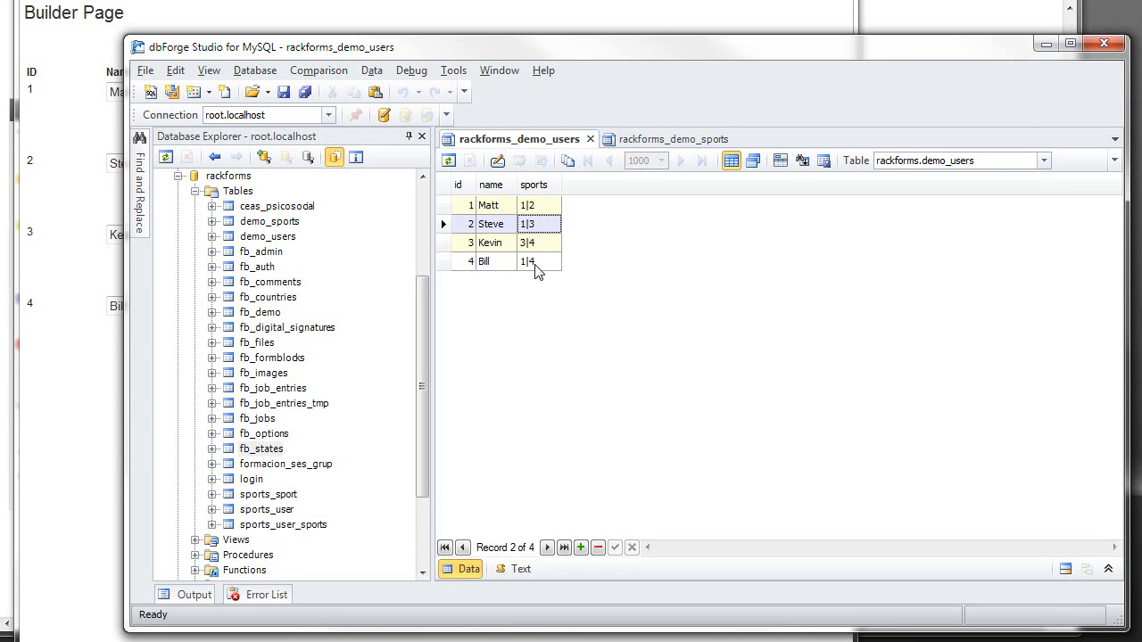
pyautogui.click(667, 139)
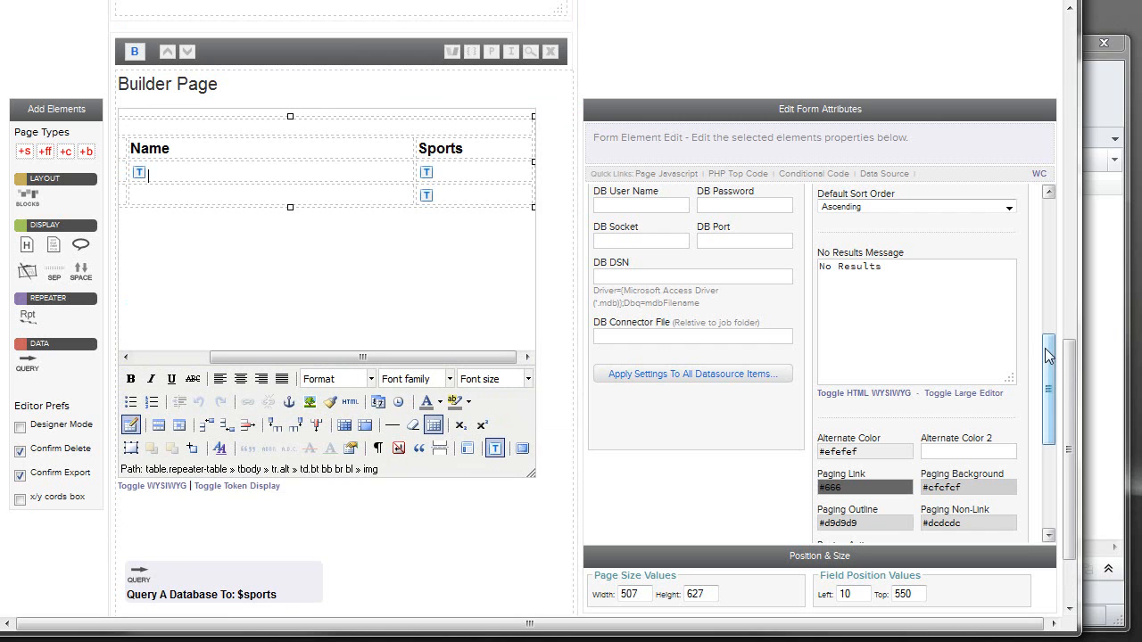
# Set User Updates Mode to Multi-Row Updates on demo_users and preview and save the page.
pyautogui.click(1008, 385)
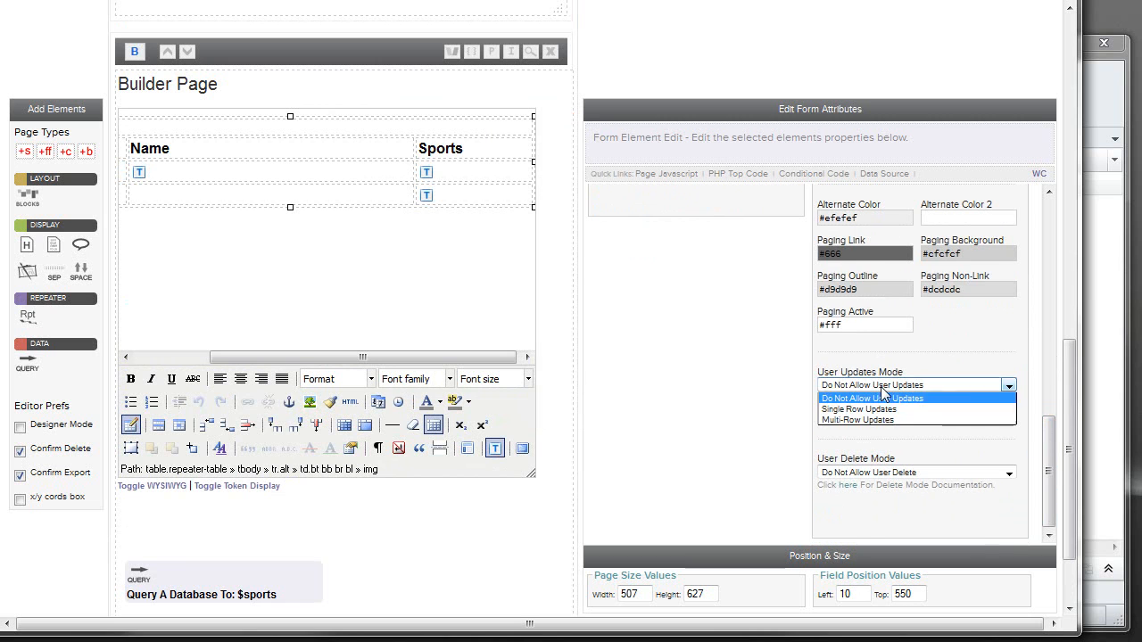
pyautogui.click(856, 420)
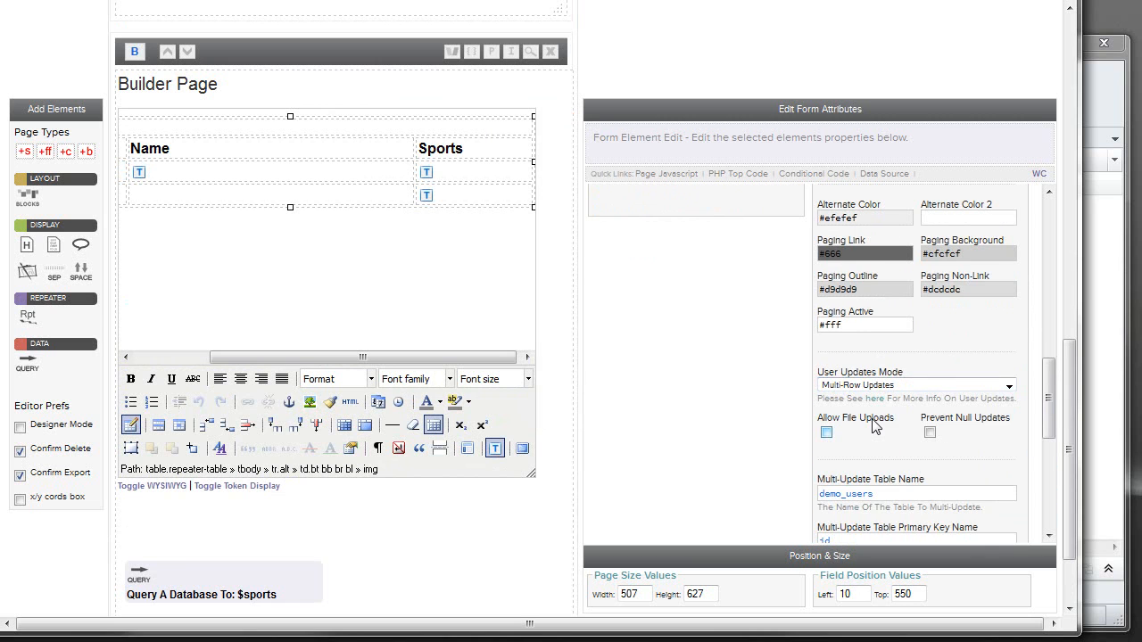
pyautogui.scroll(-3)
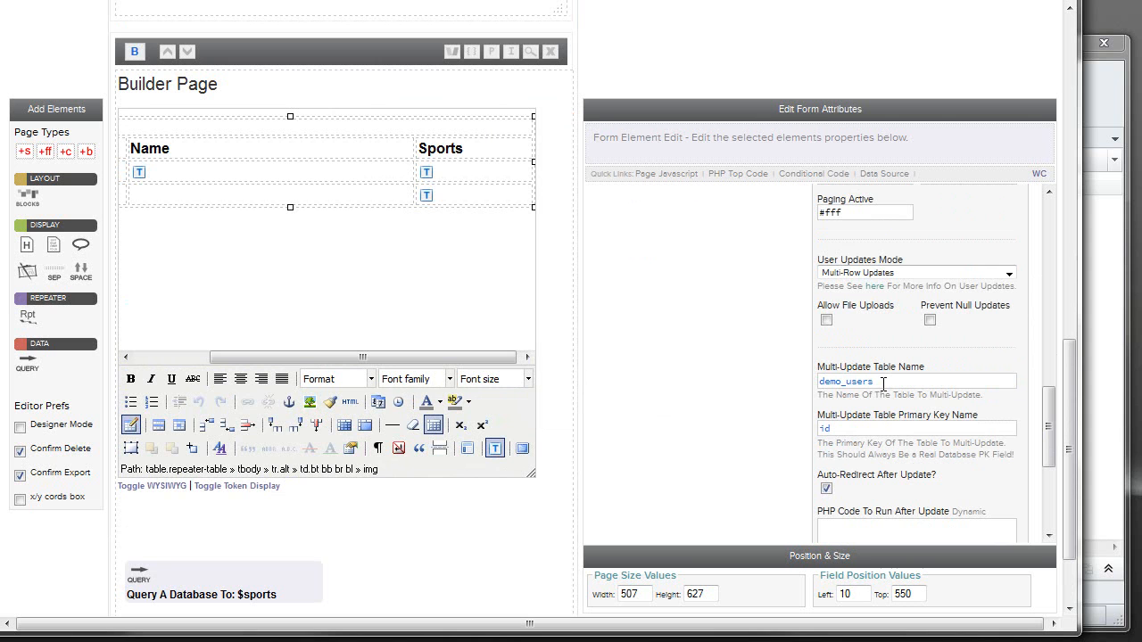
pyautogui.click(532, 50)
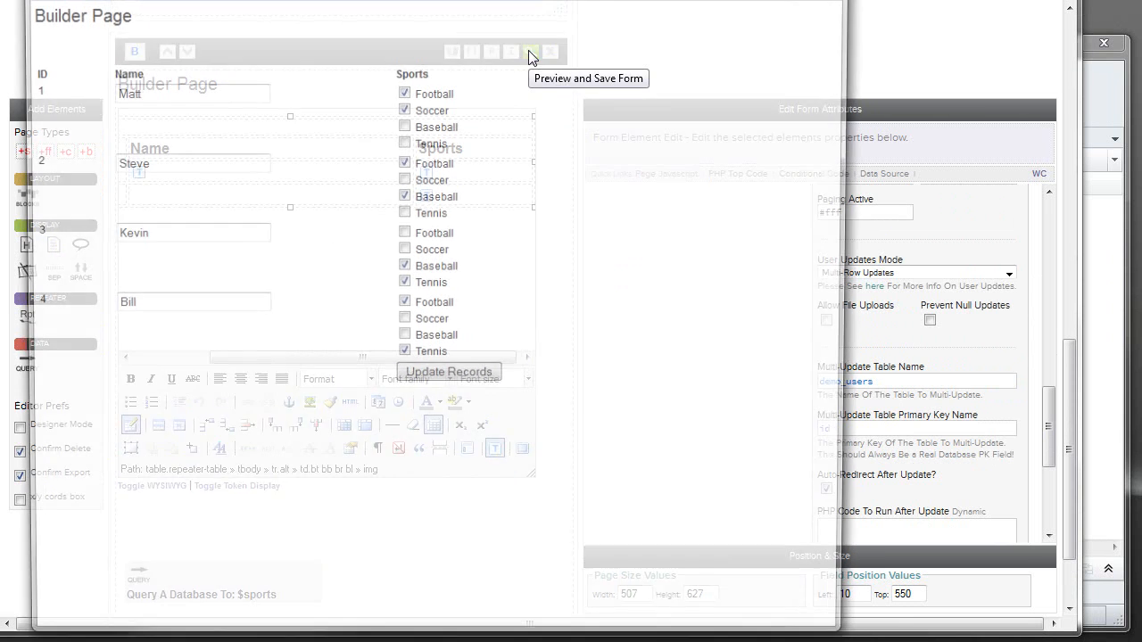
pyautogui.click(532, 50)
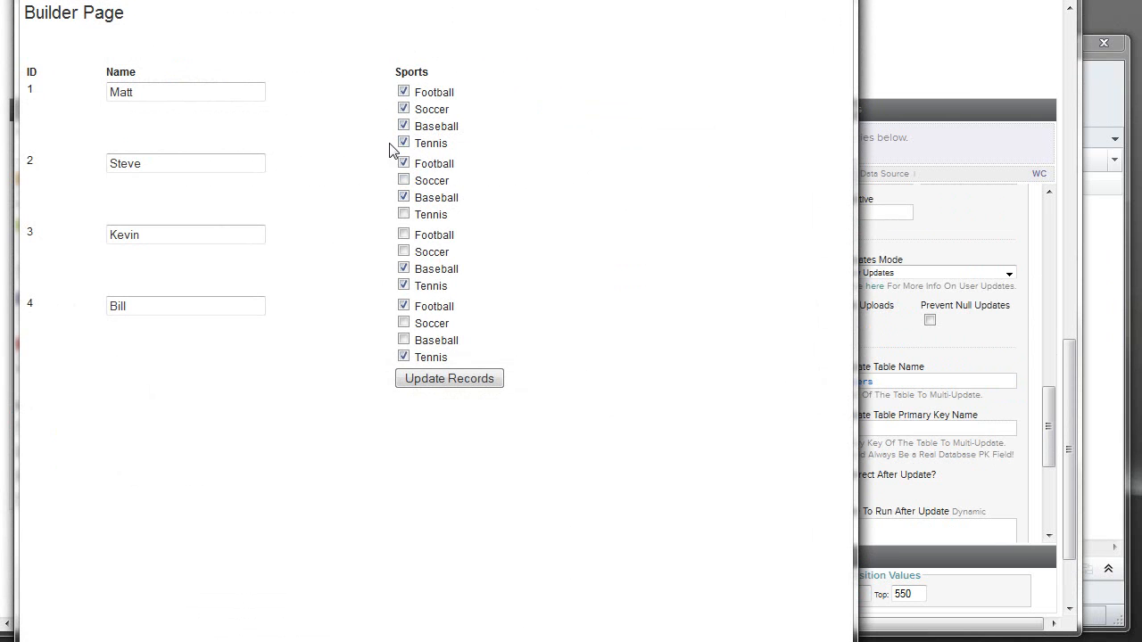
# Tick Baseball so the first user Matt stores sports 1|2|3|4.
pyautogui.click(450, 379)
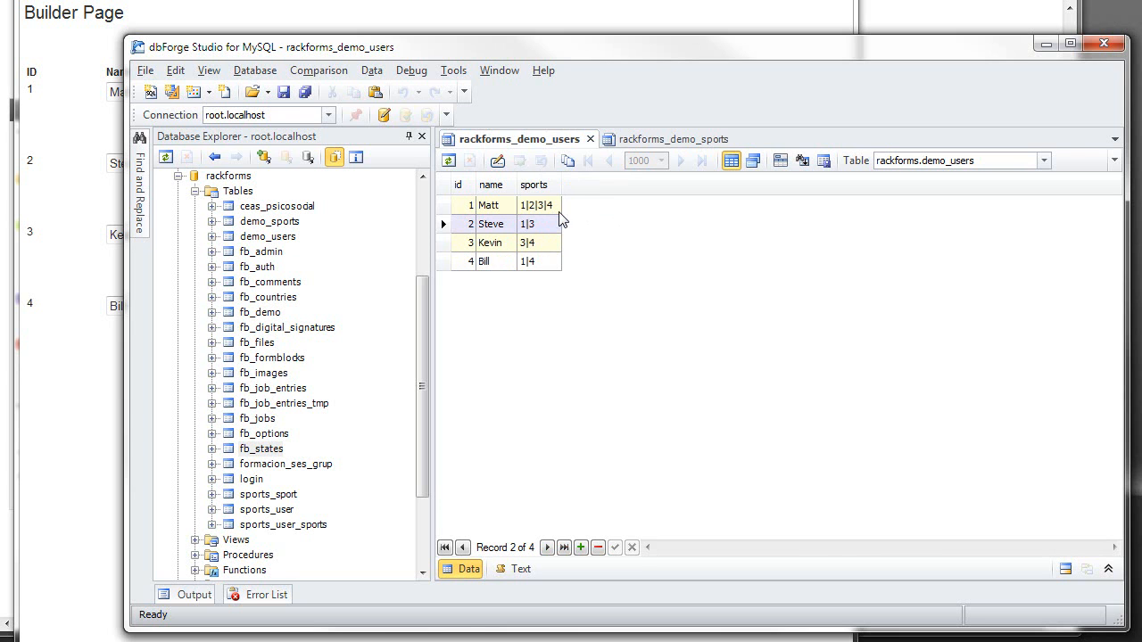
pyautogui.moveTo(539, 214)
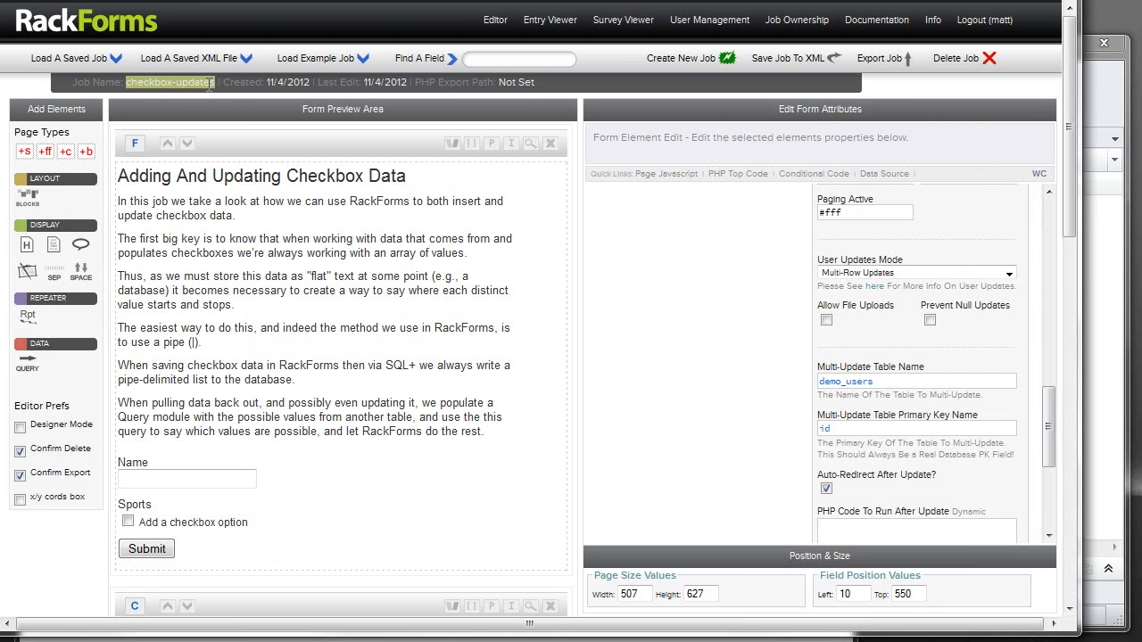
pyautogui.moveTo(207, 85)
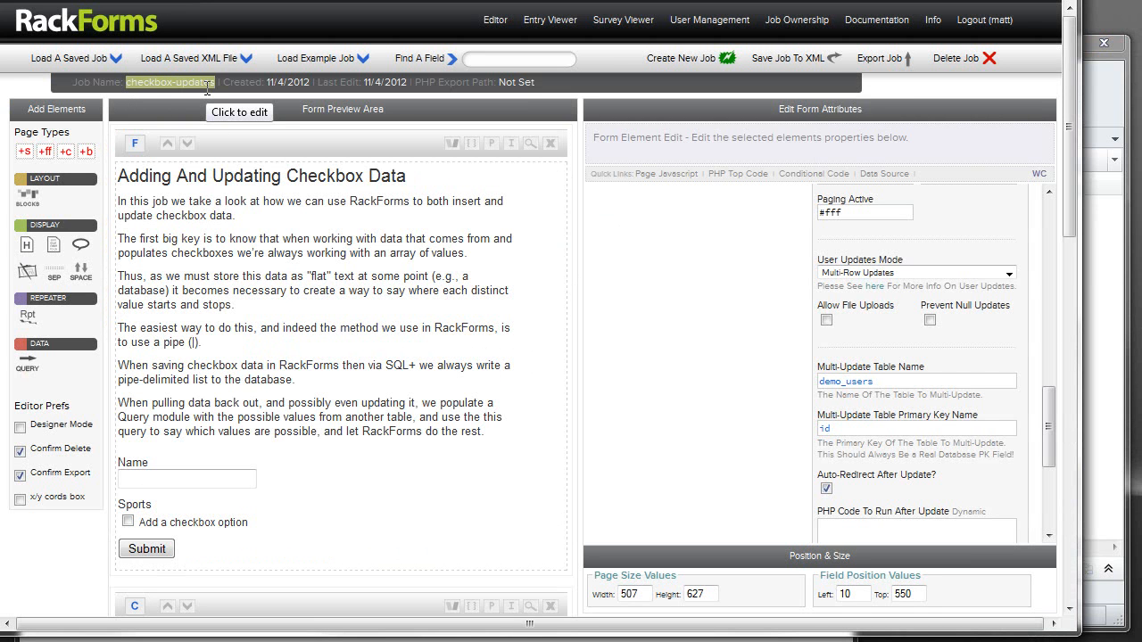